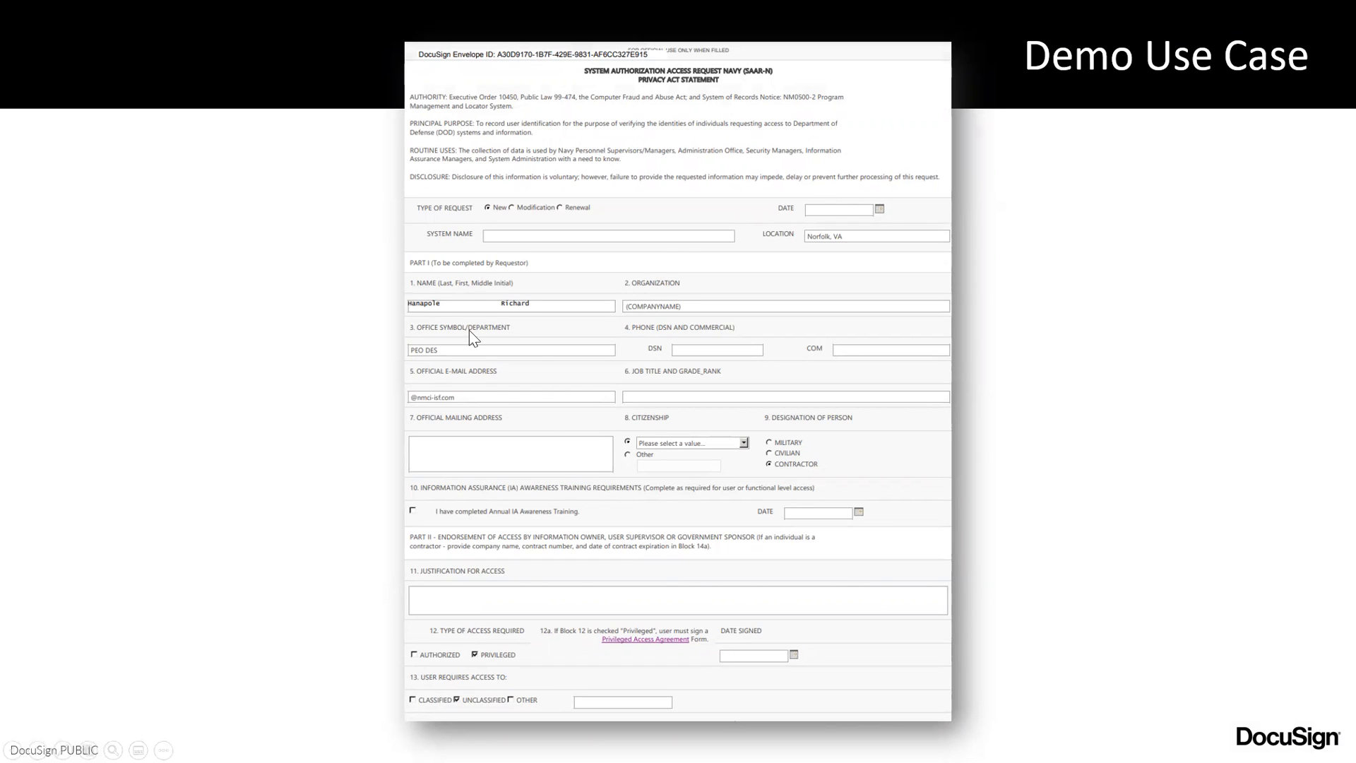
mouse_move(506, 512)
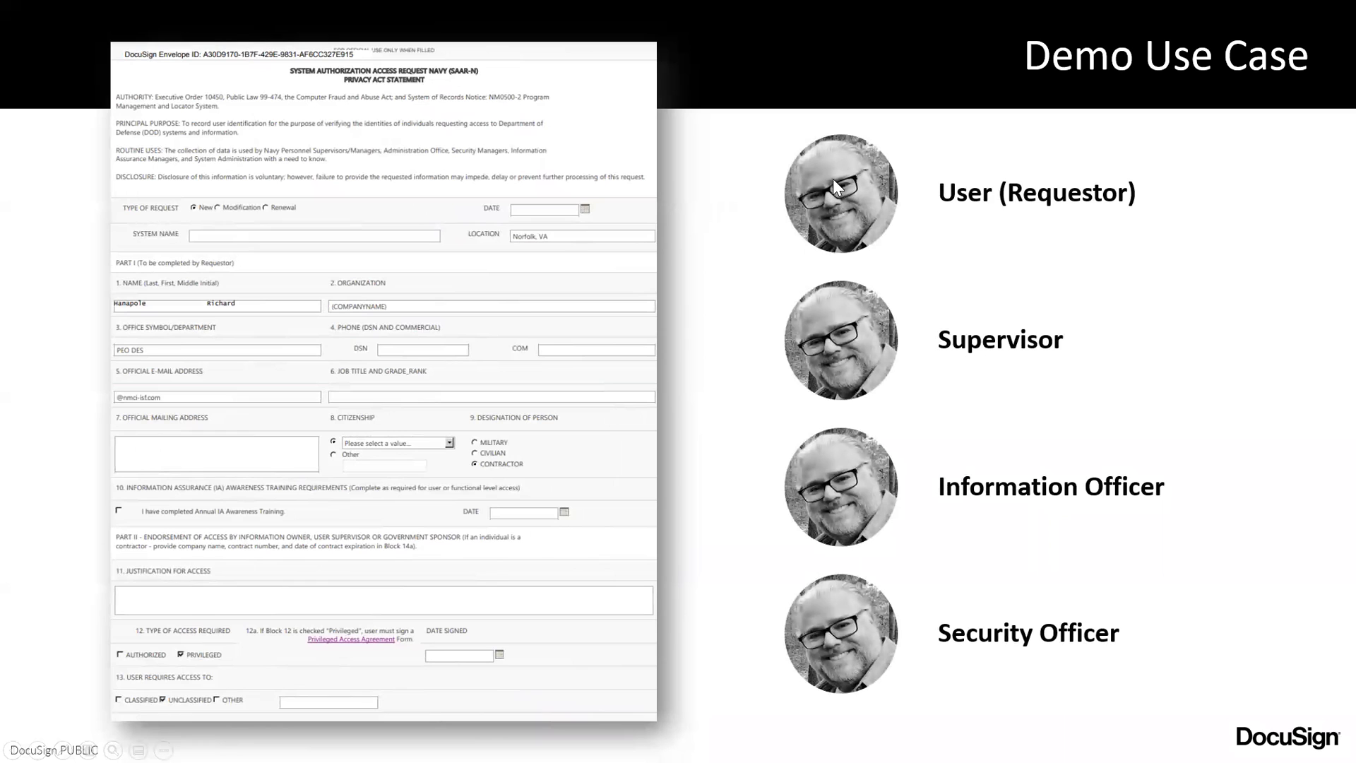
mouse_move(1033, 368)
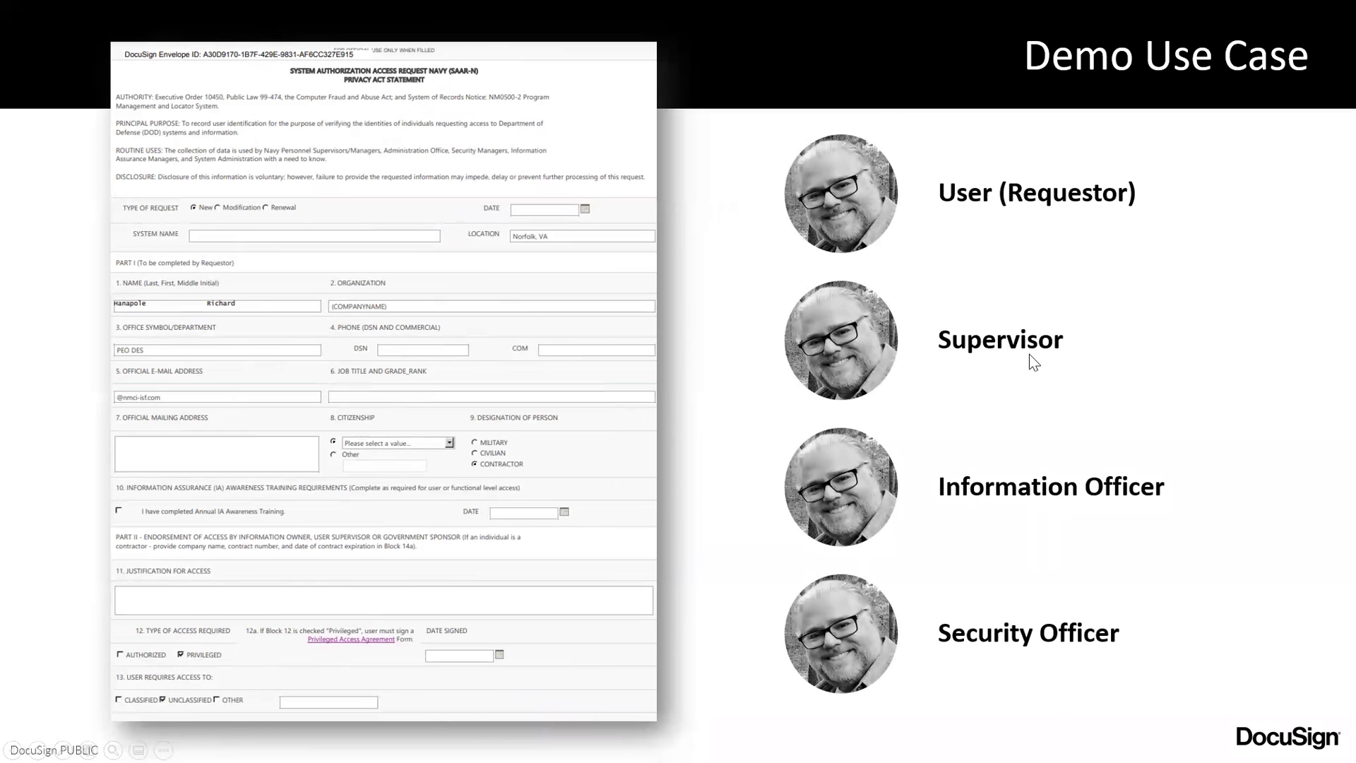
mouse_move(1067, 383)
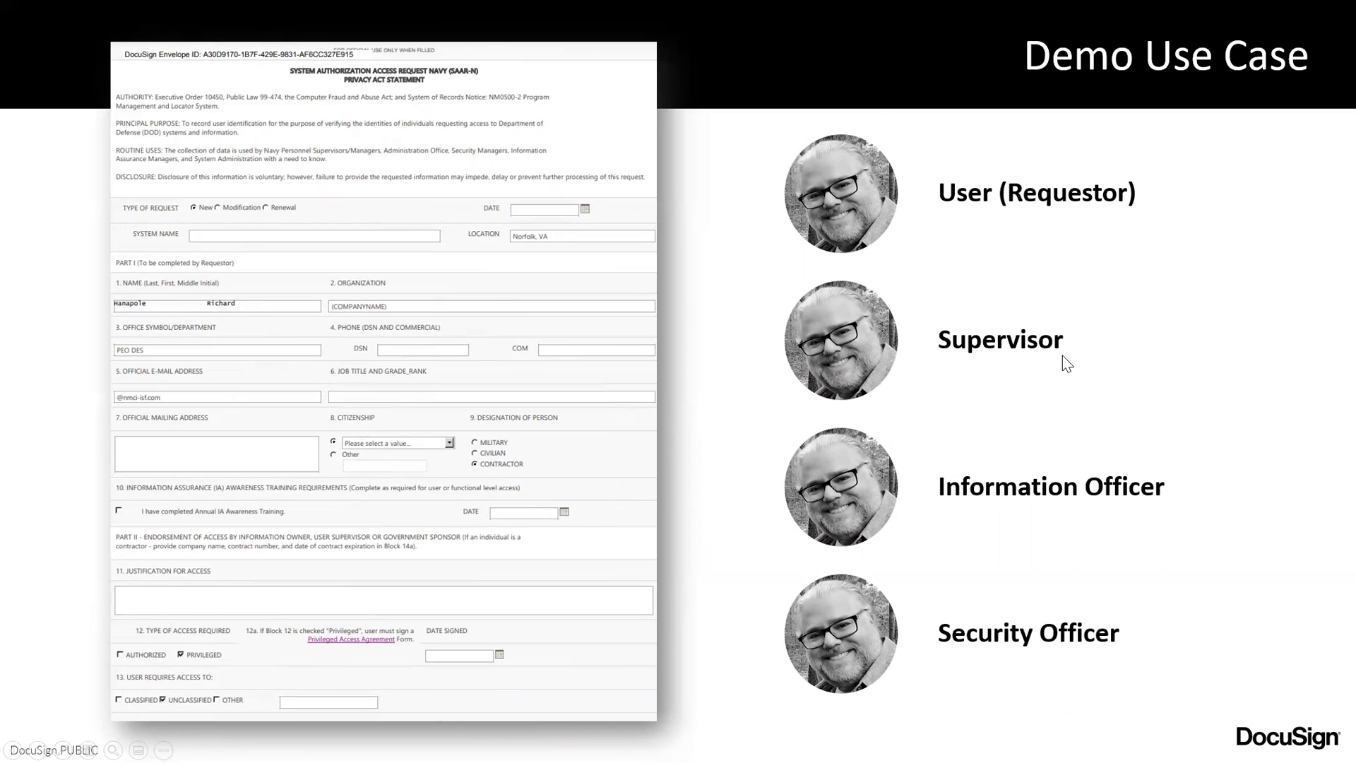
mouse_move(1001, 523)
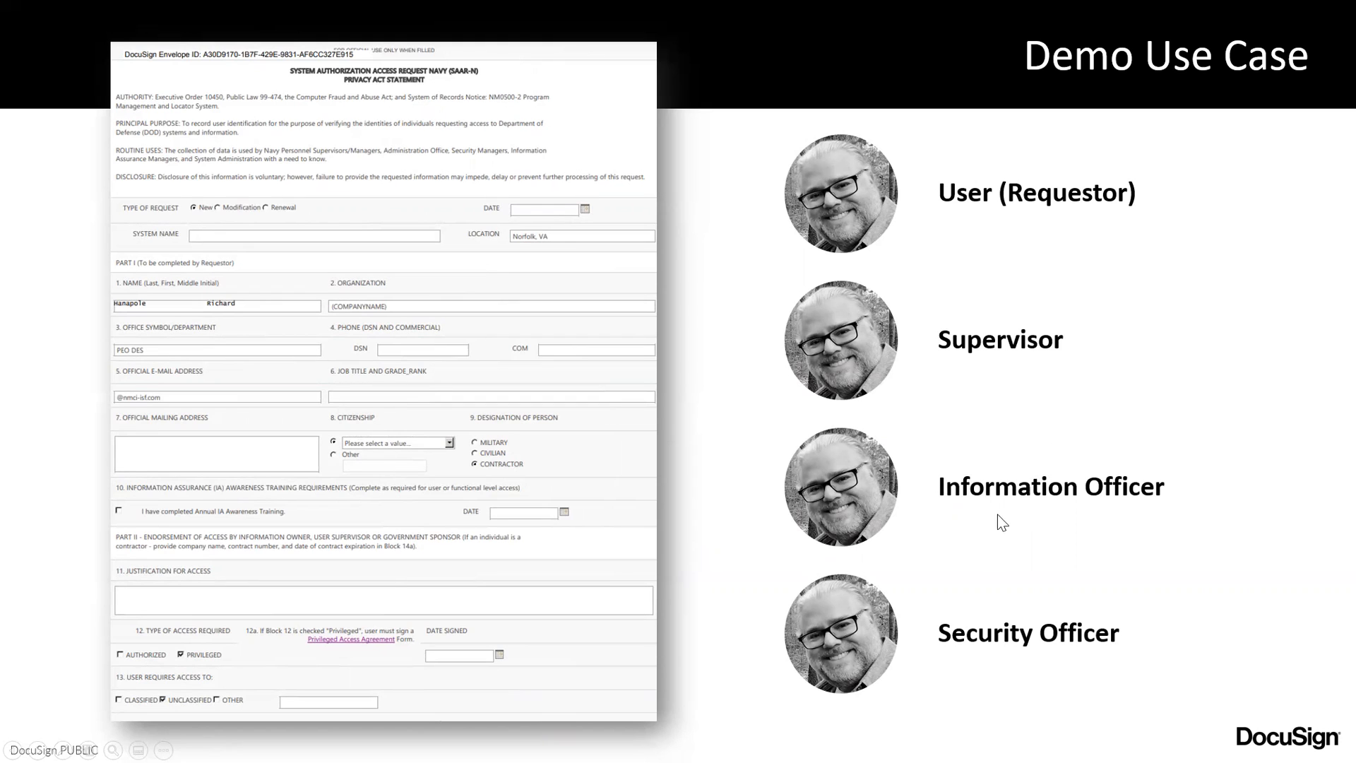
mouse_move(1014, 655)
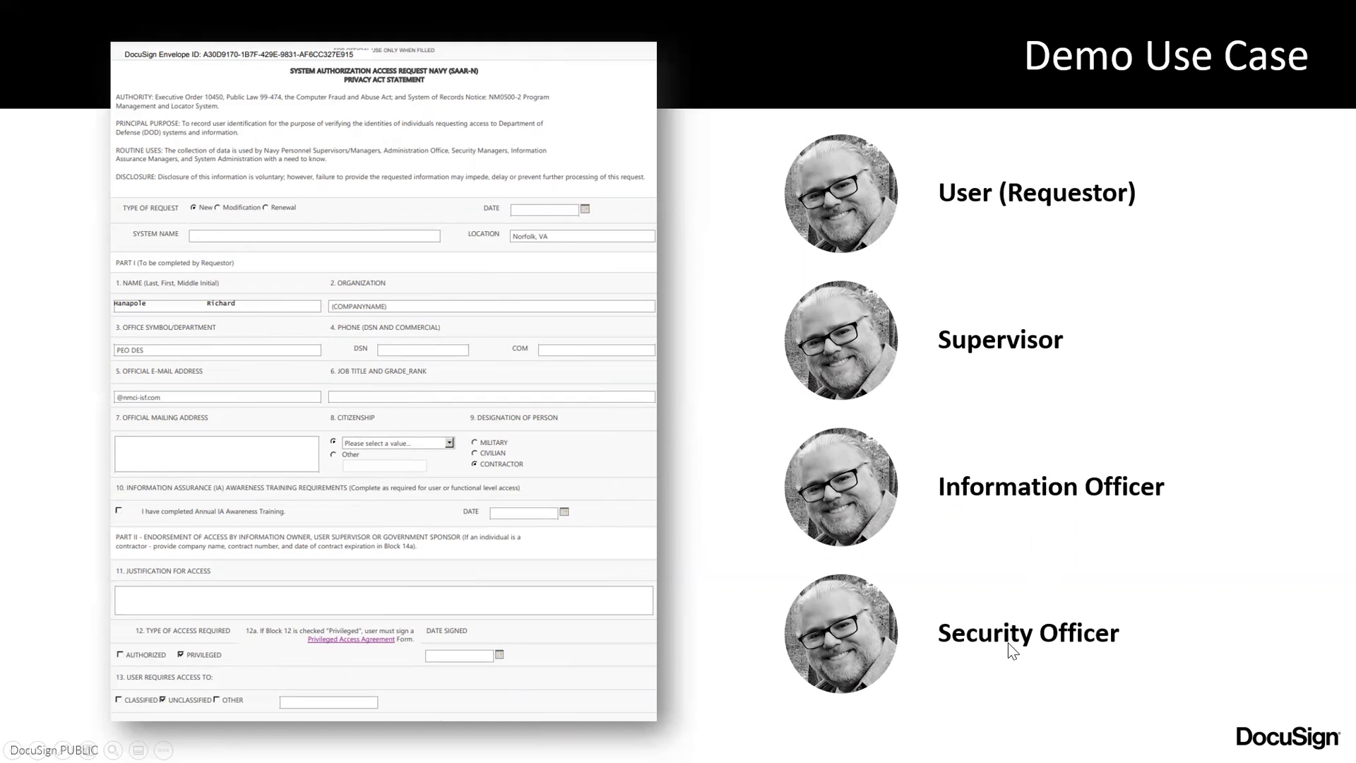
mouse_move(711, 498)
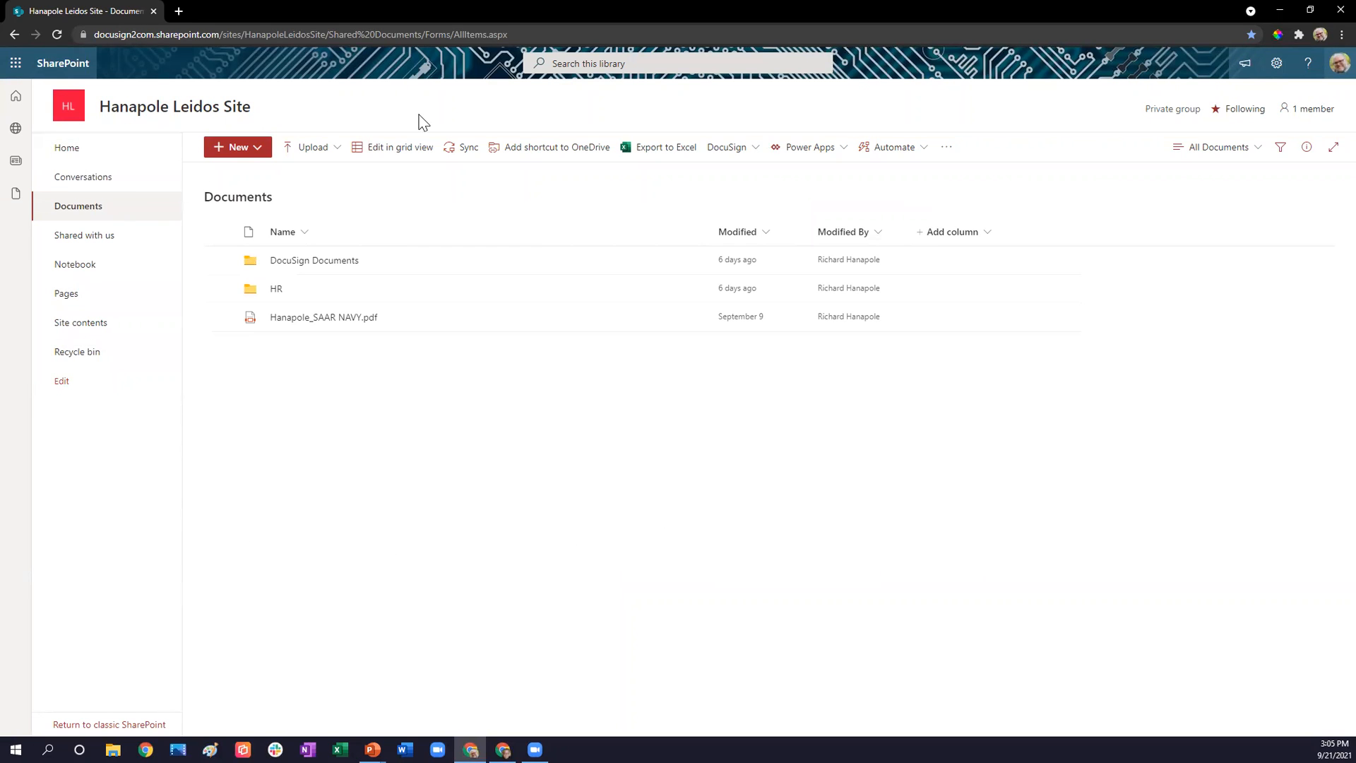
mouse_move(70, 210)
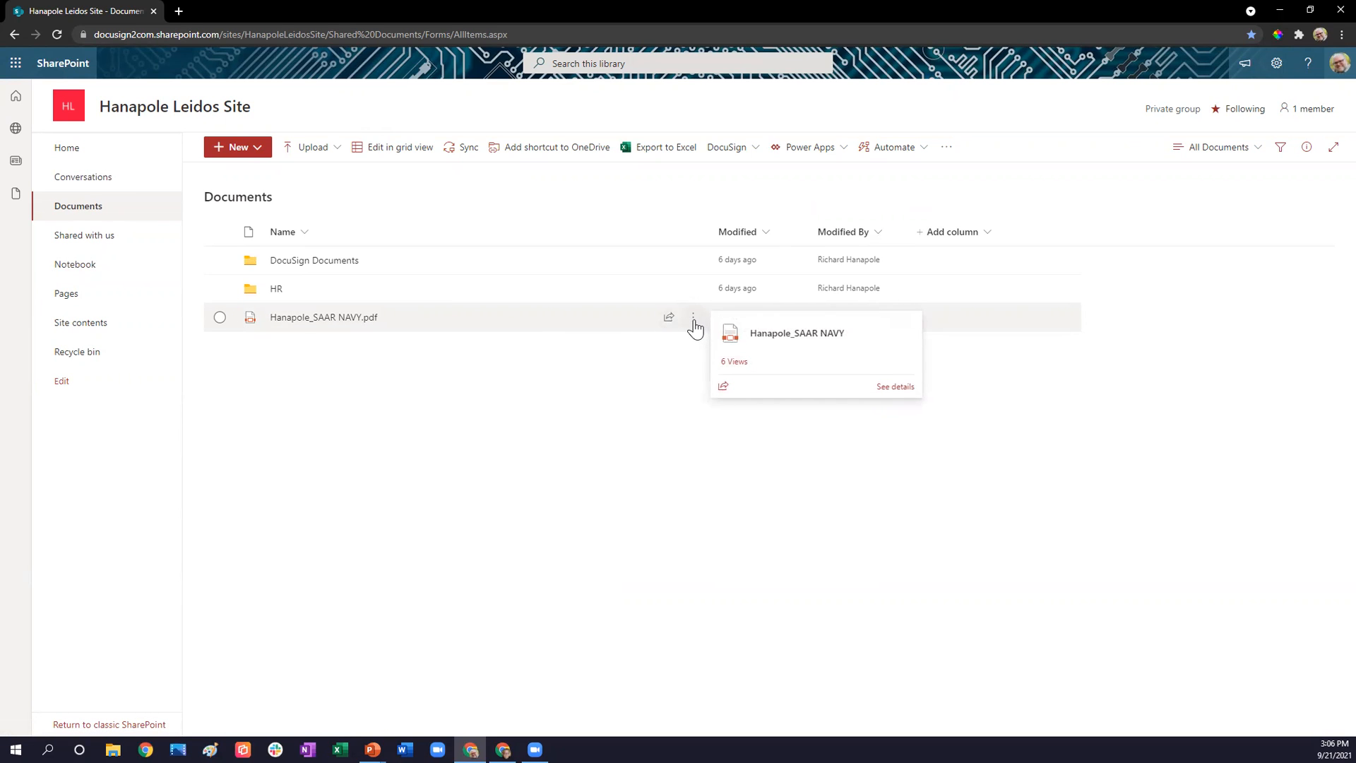
- Choose Get signatures with DocuSign from the Hanapole_SAAR NAVY.pdf actions menu
click(693, 316)
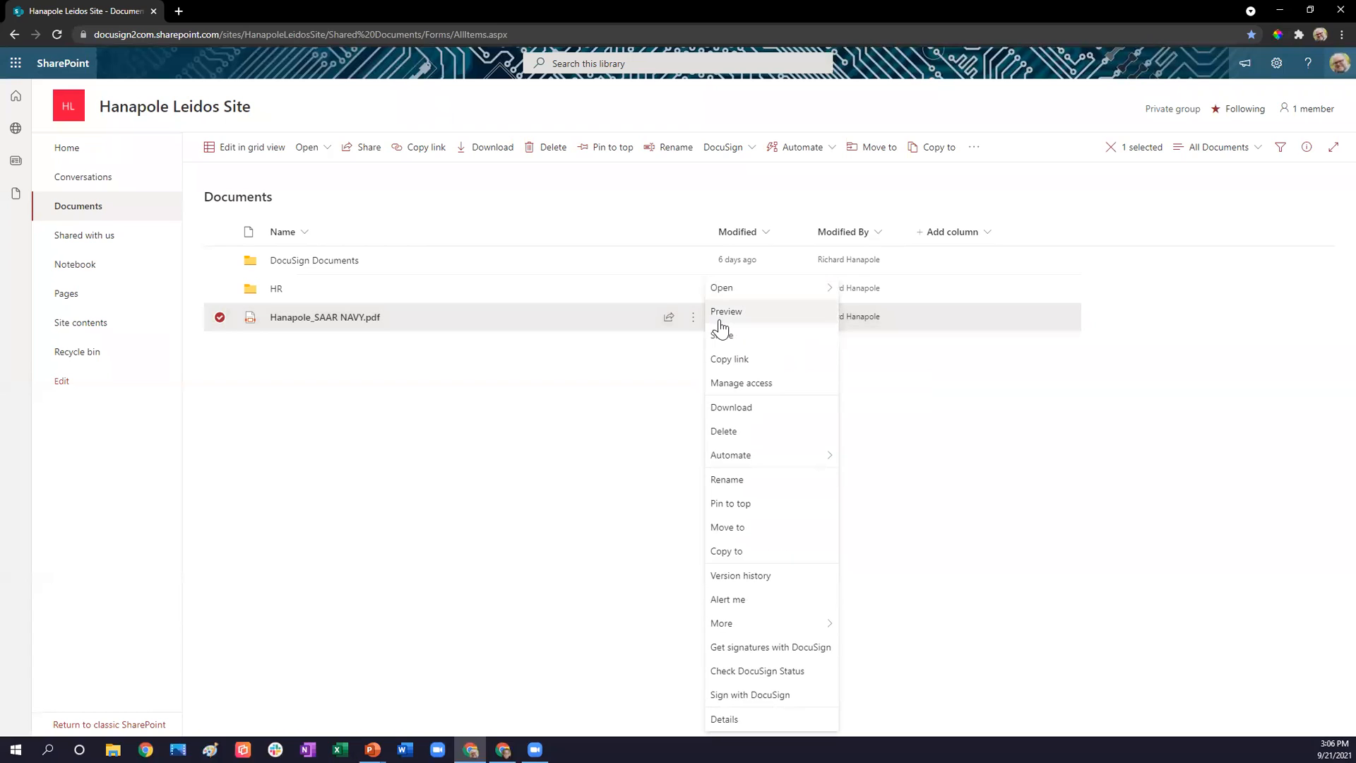
mouse_move(721, 623)
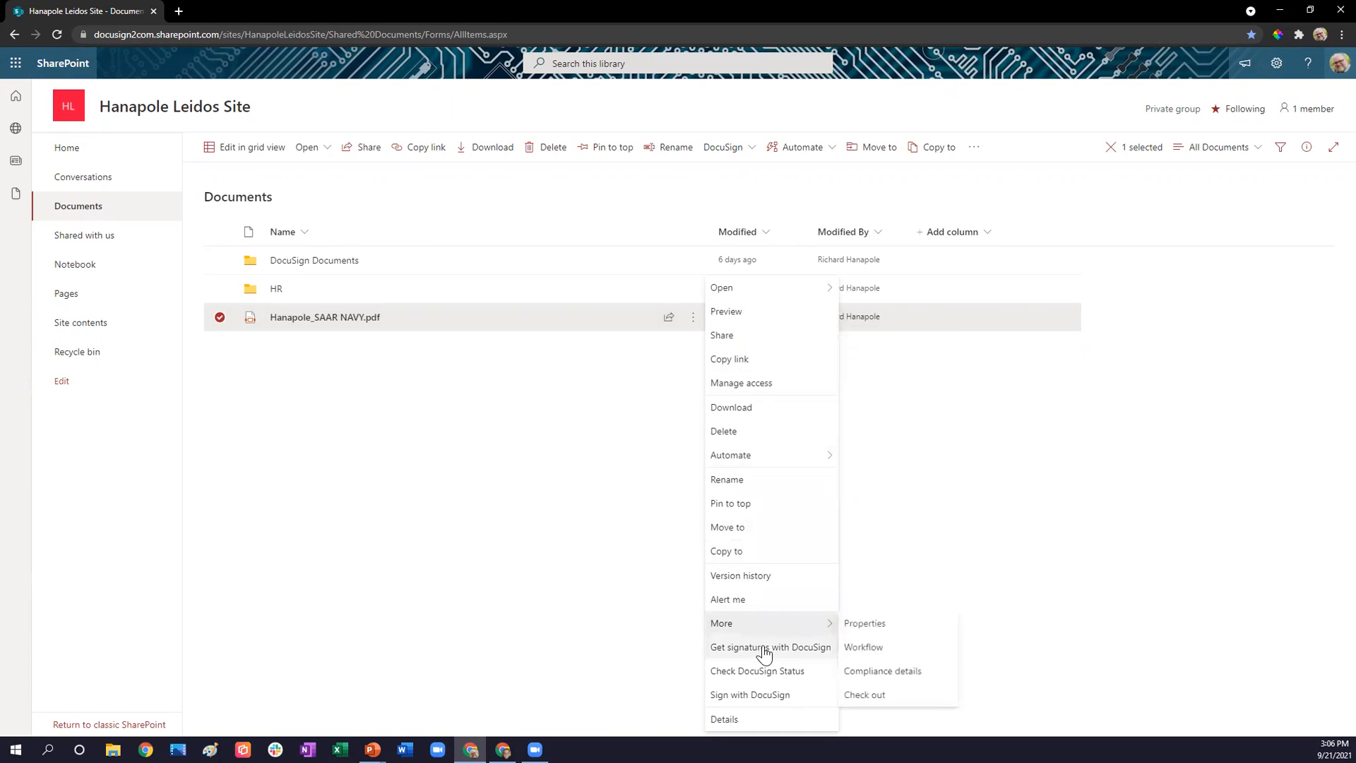
click(771, 647)
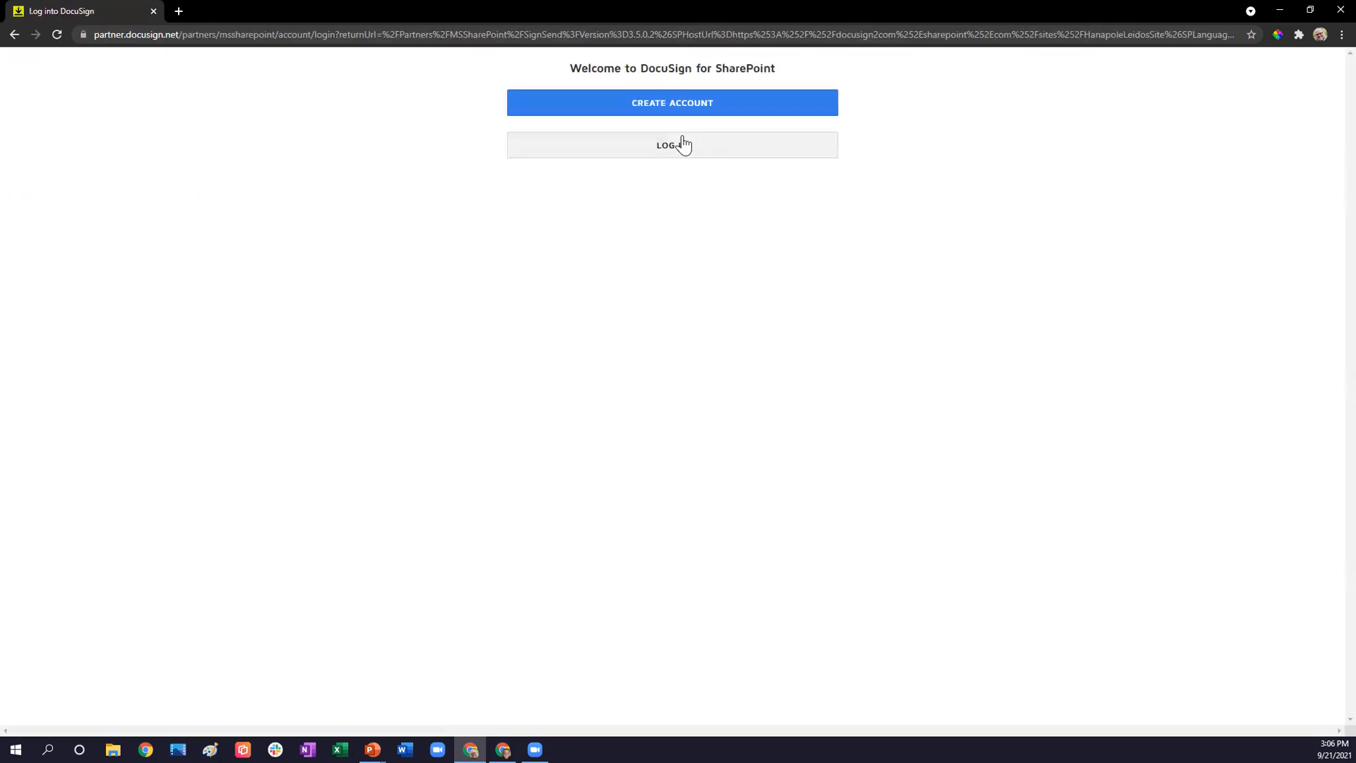
- Log in to DocuSign for SharePoint with an existing account and return to SharePoint
click(672, 145)
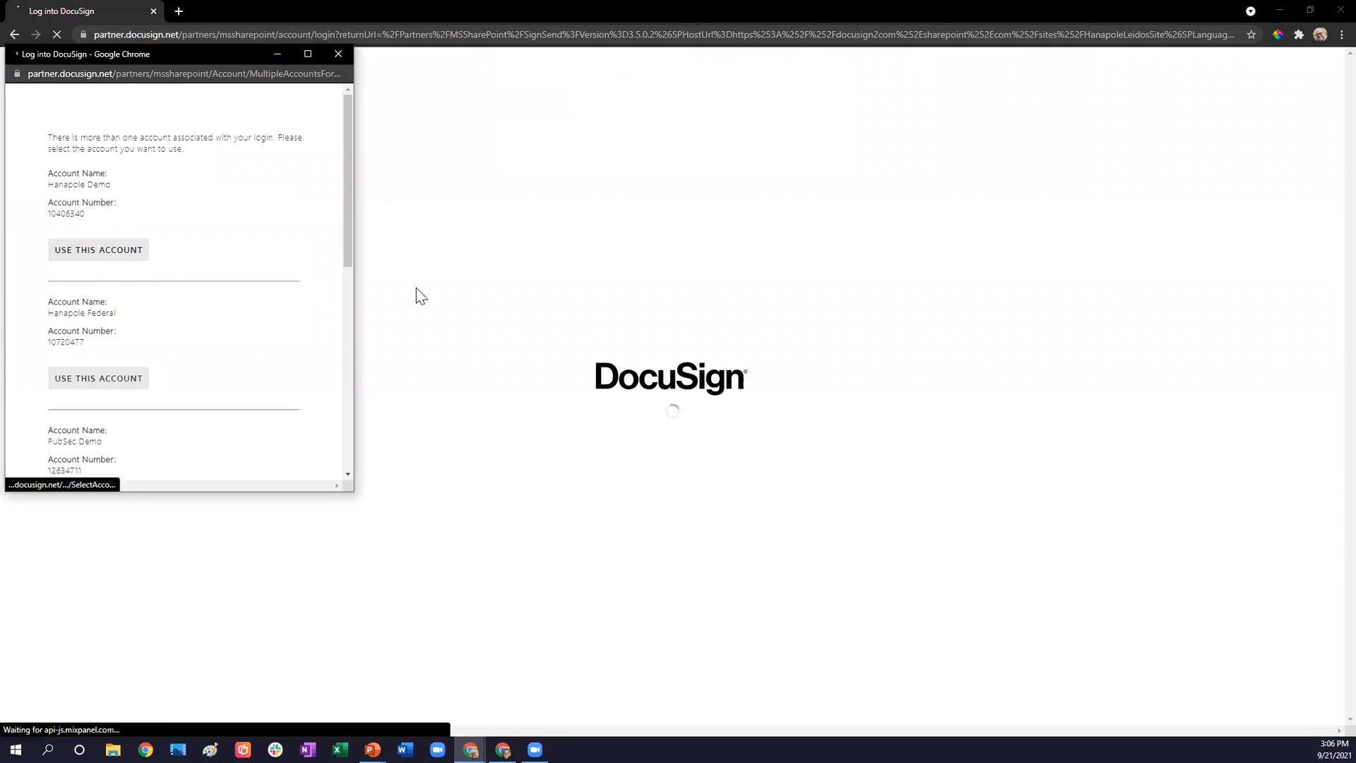
click(97, 249)
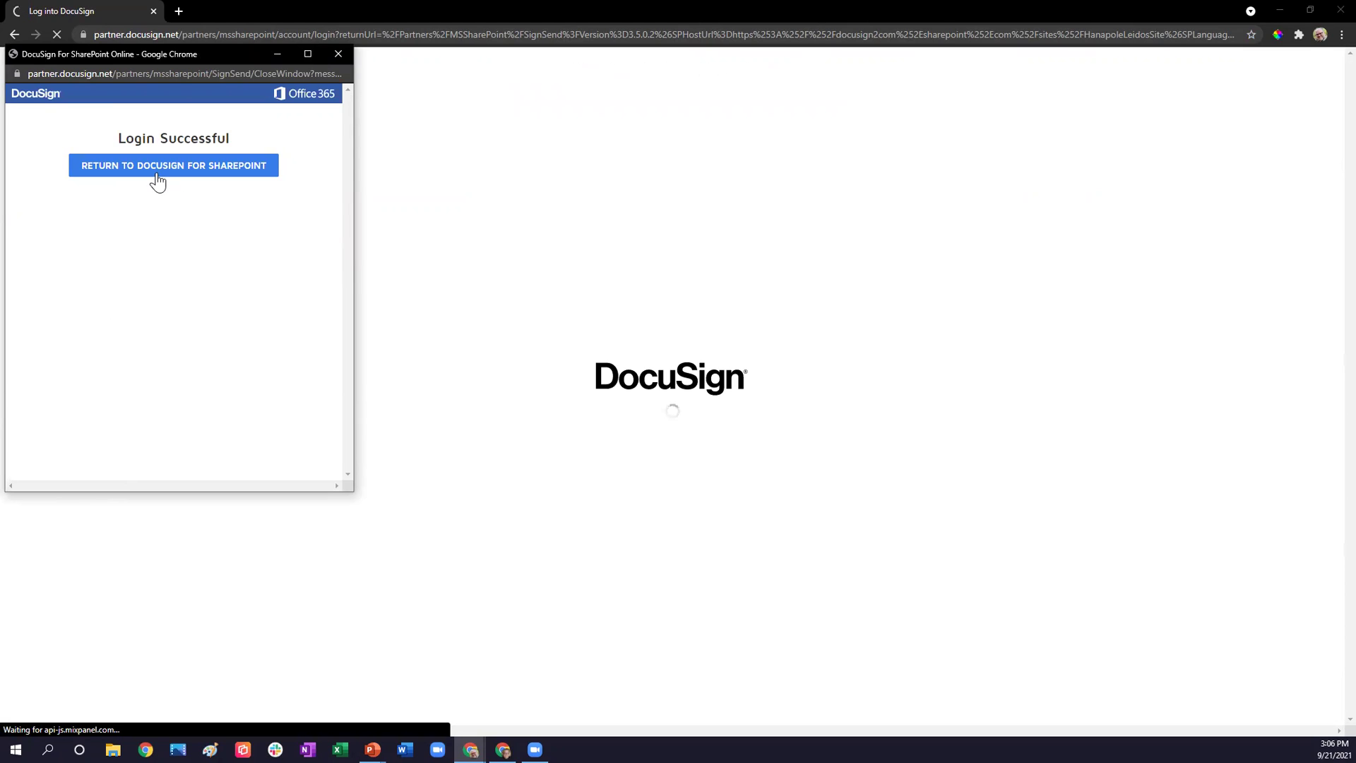
click(173, 165)
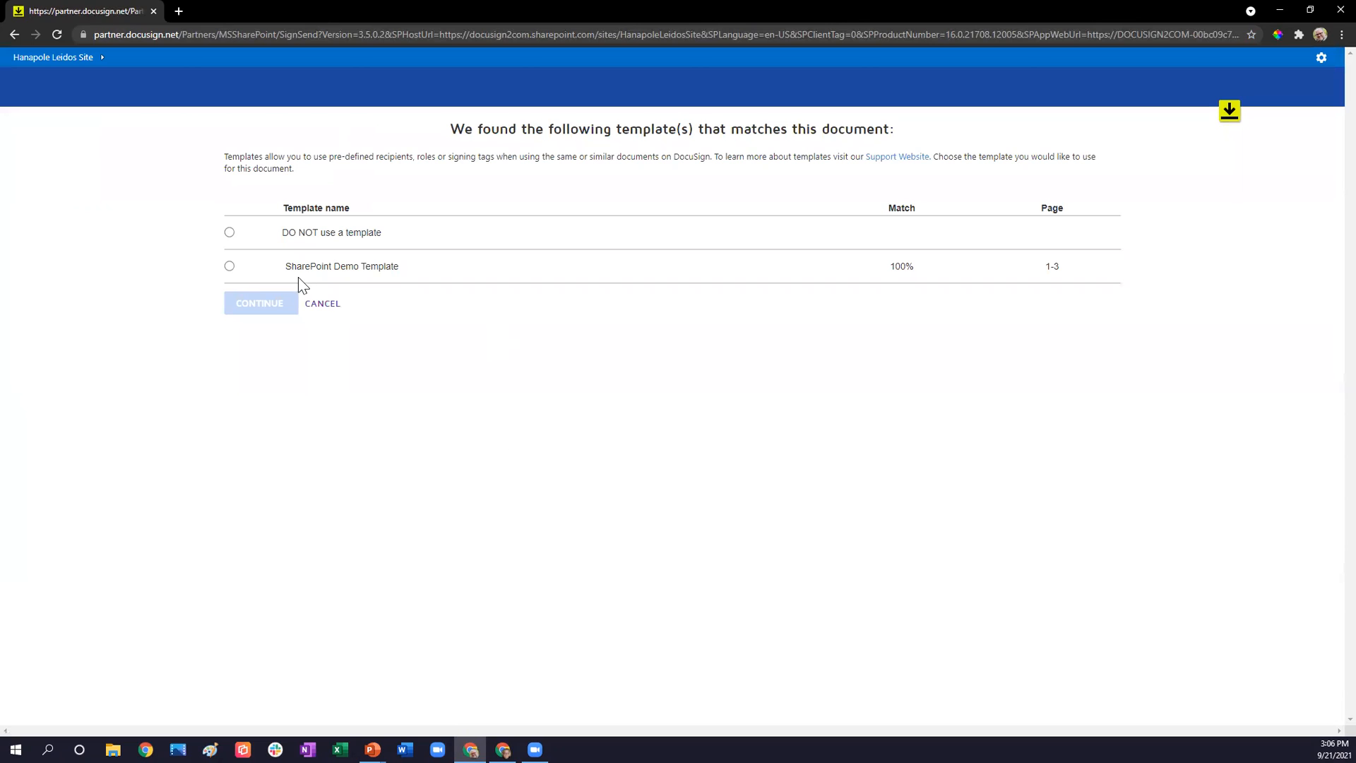
mouse_move(840, 277)
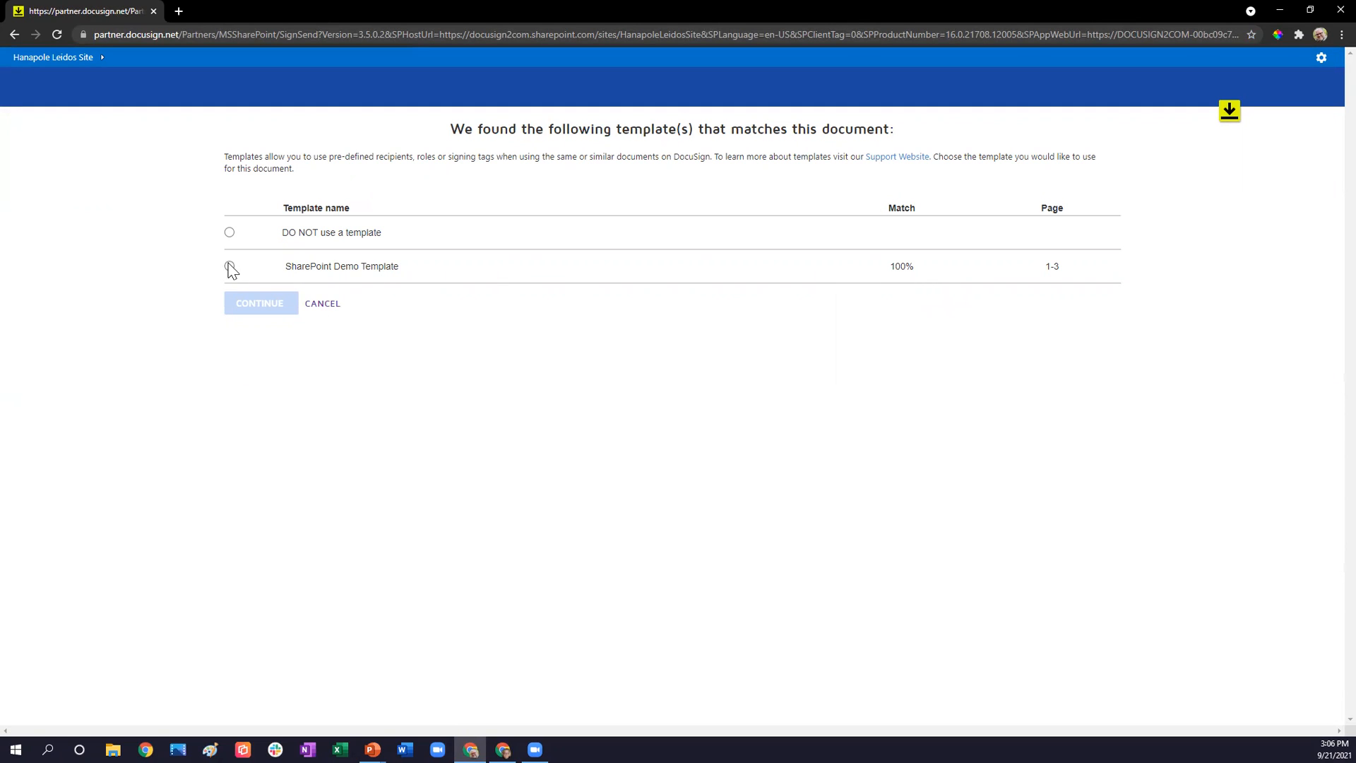
- Apply the SharePoint Demo Template to the SAAR Navy document and continue
click(229, 266)
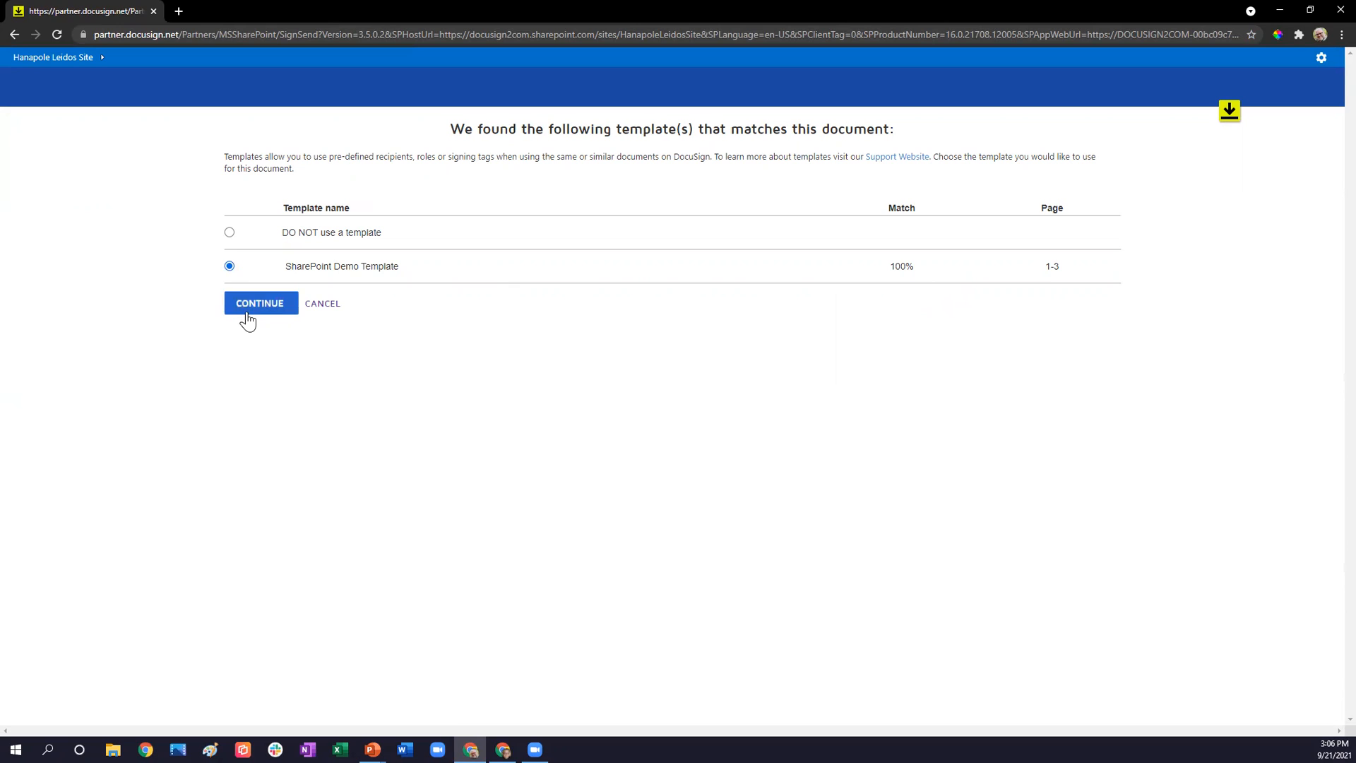
click(260, 303)
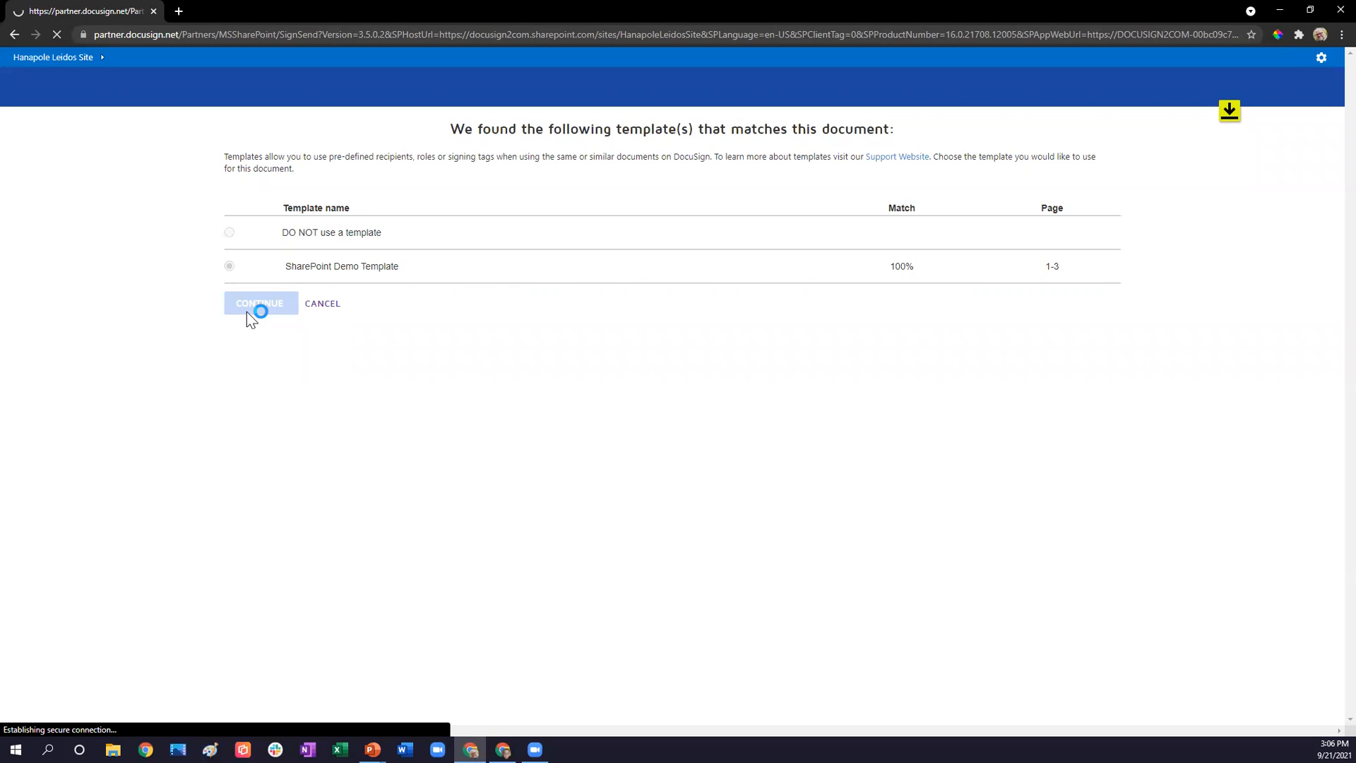
click(260, 303)
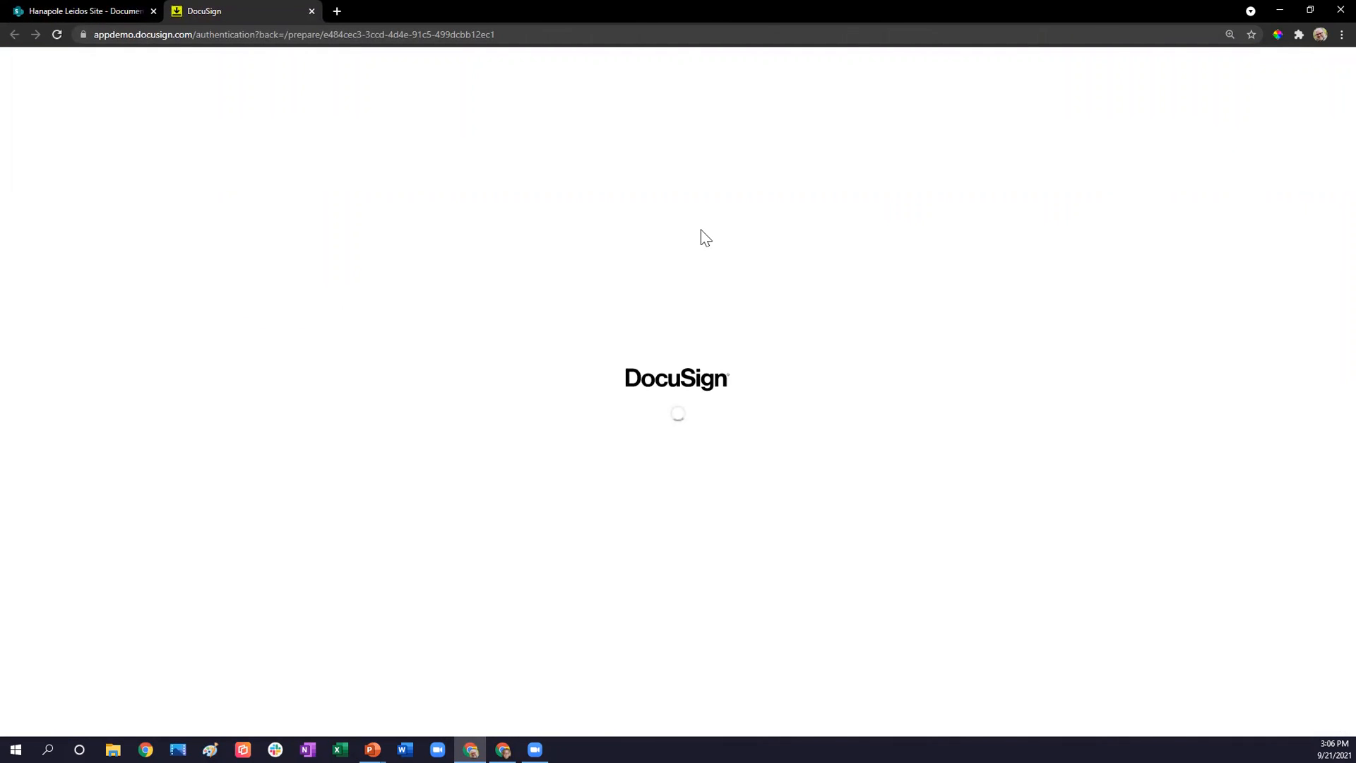
mouse_move(528, 168)
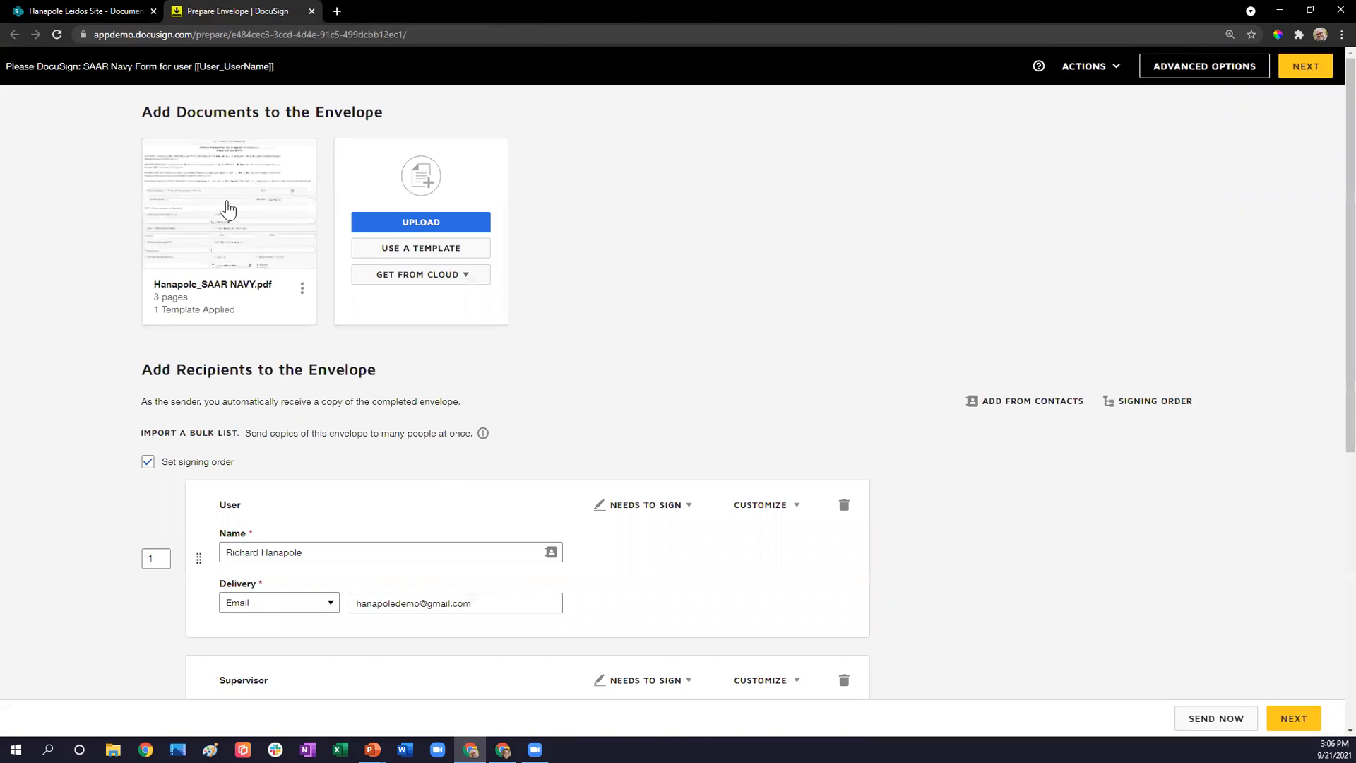
mouse_move(226, 420)
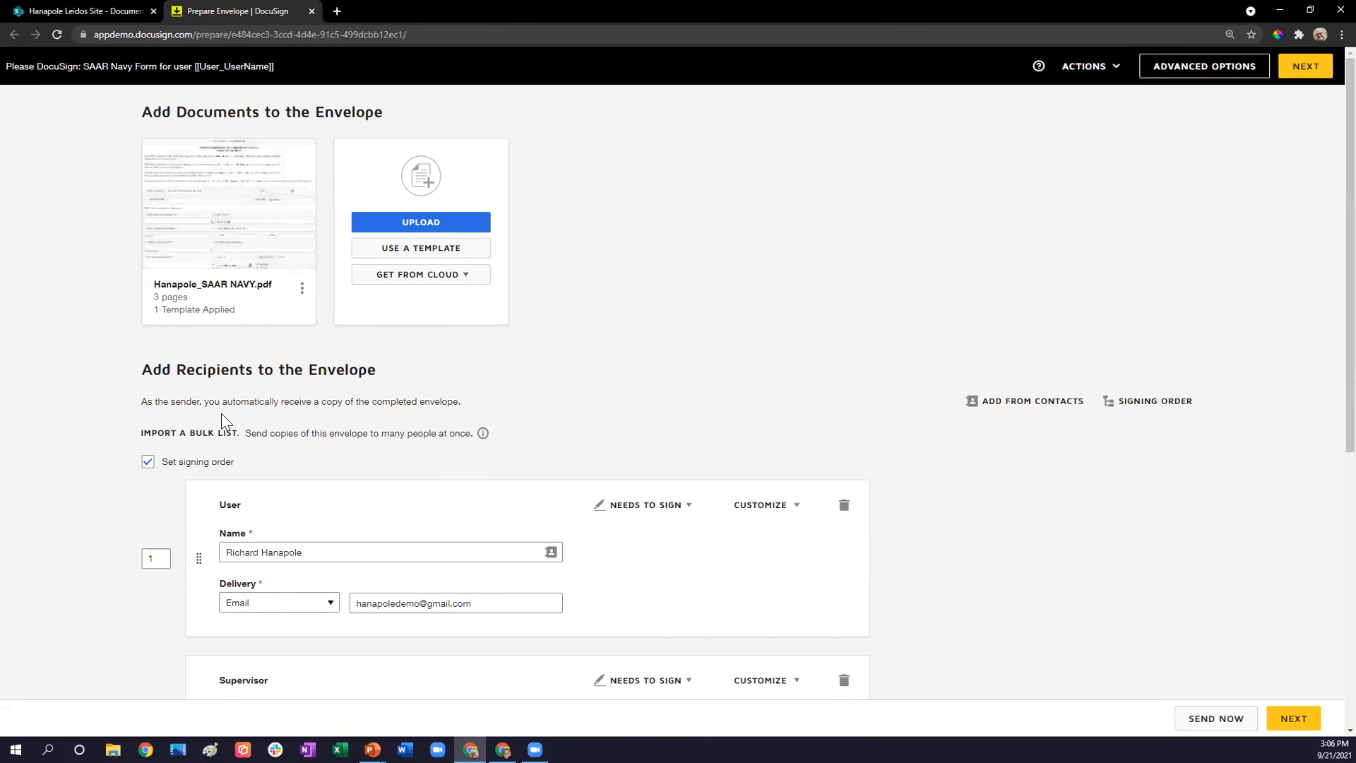
- Review the User and Supervisor recipients and send the envelope now
scroll(down, 3)
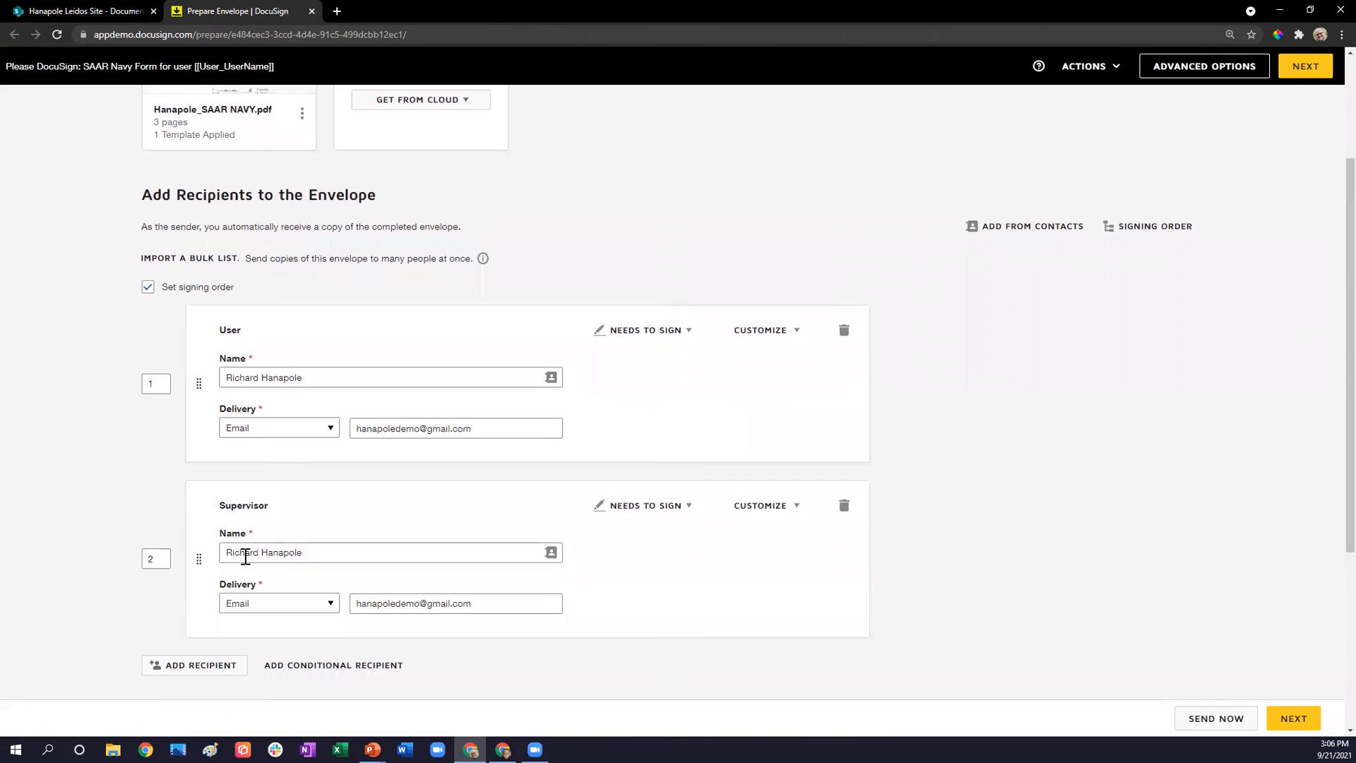
mouse_move(285, 377)
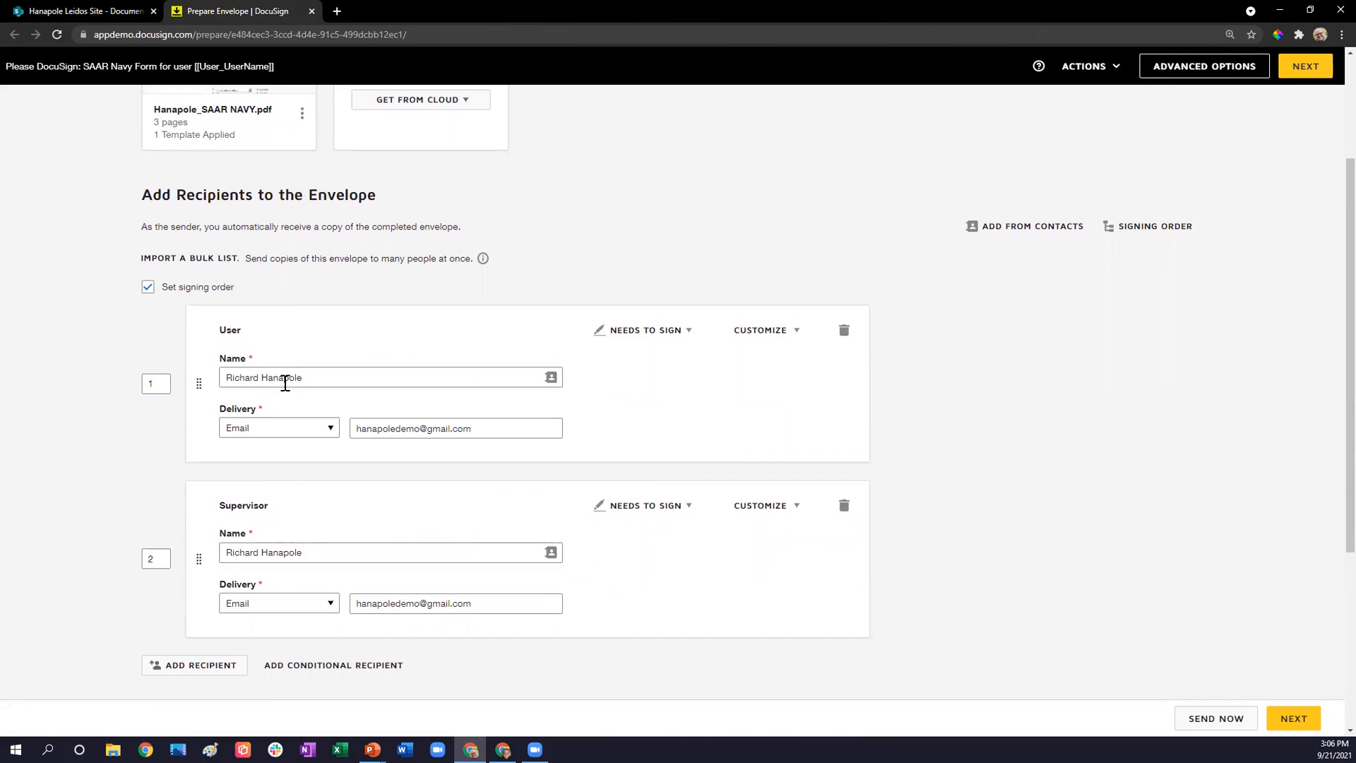
mouse_move(1067, 651)
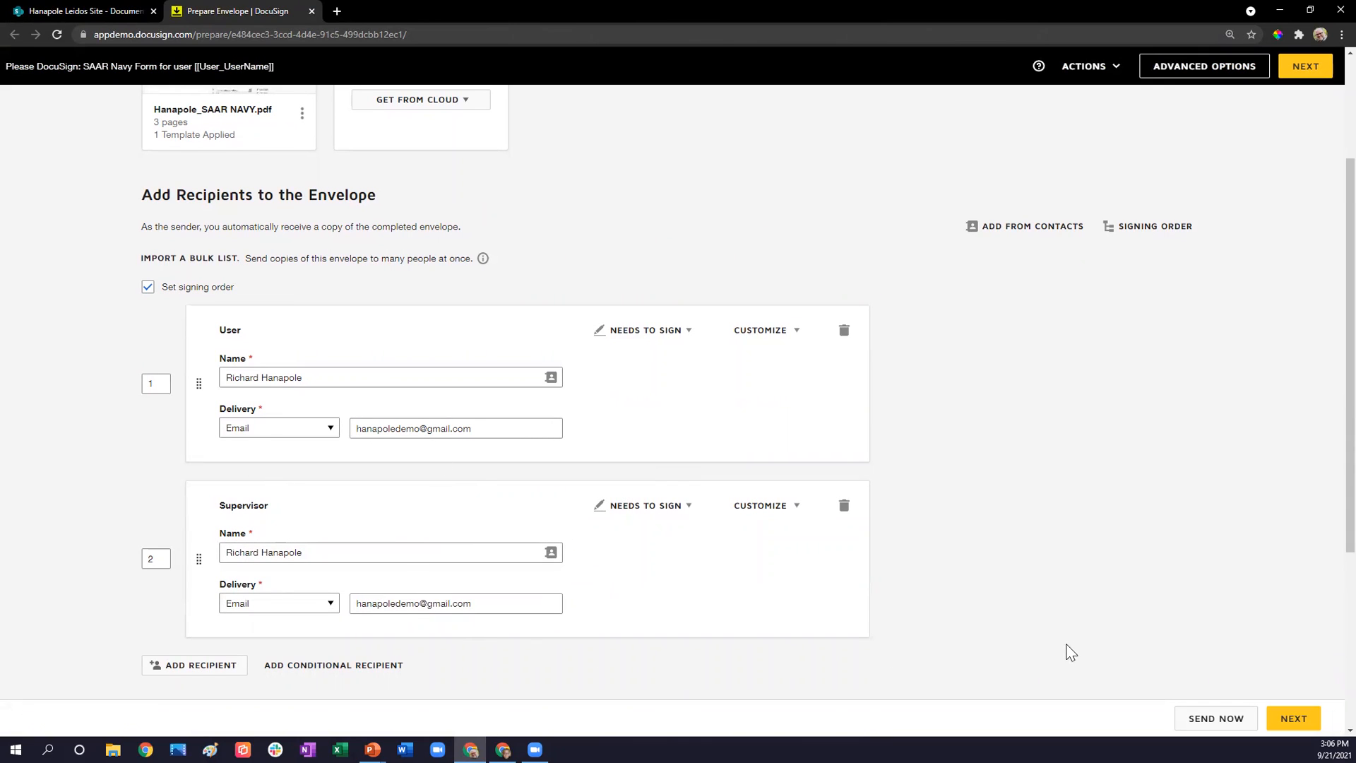
mouse_move(1217, 726)
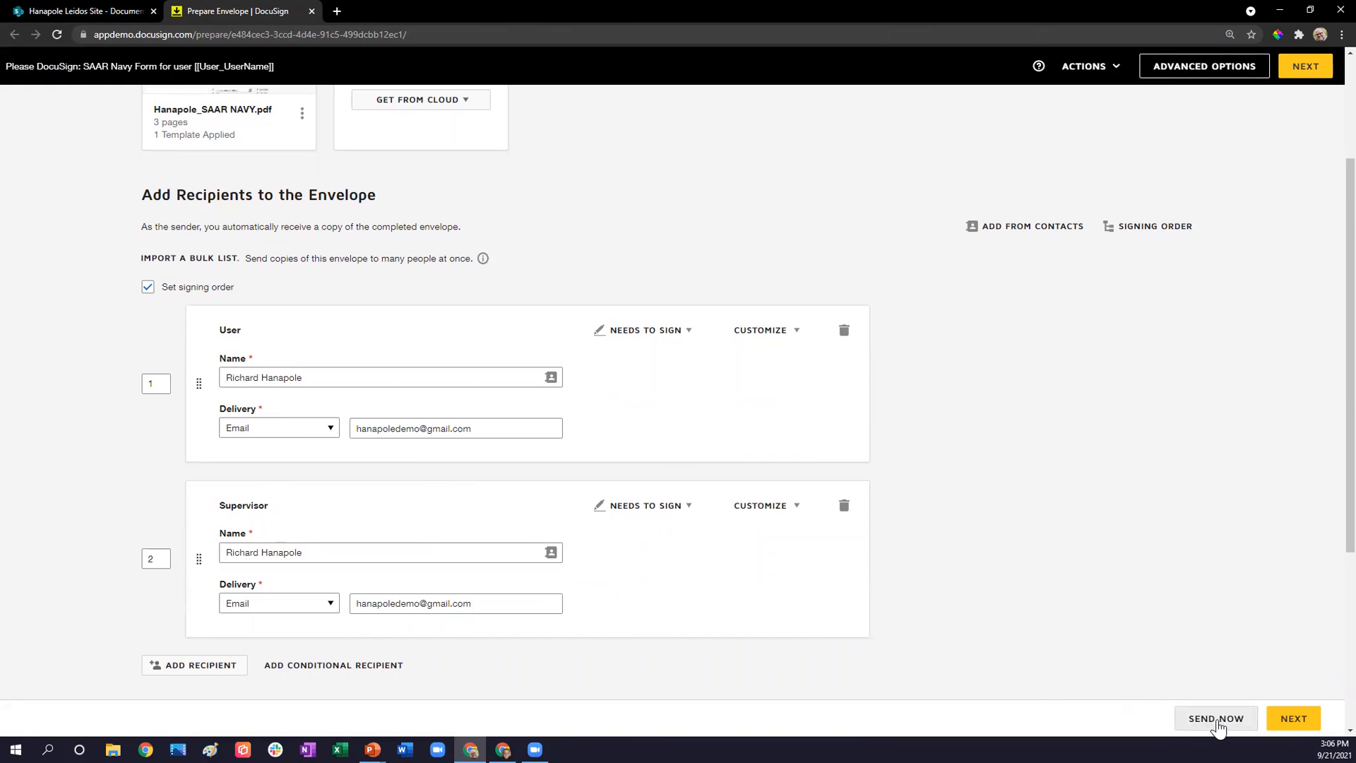
click(1216, 718)
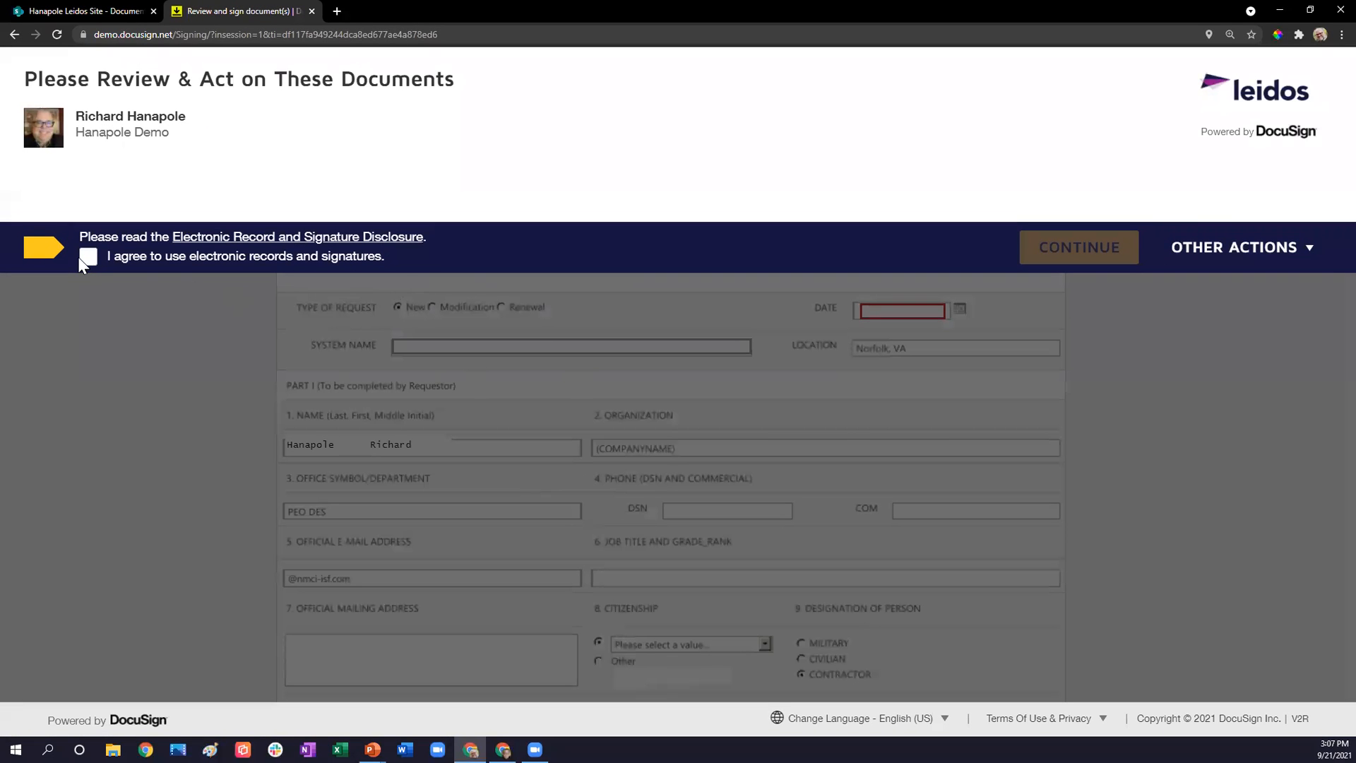
- Accept electronic records, then enter request date 09/21/2021 and system name 'System'
click(88, 257)
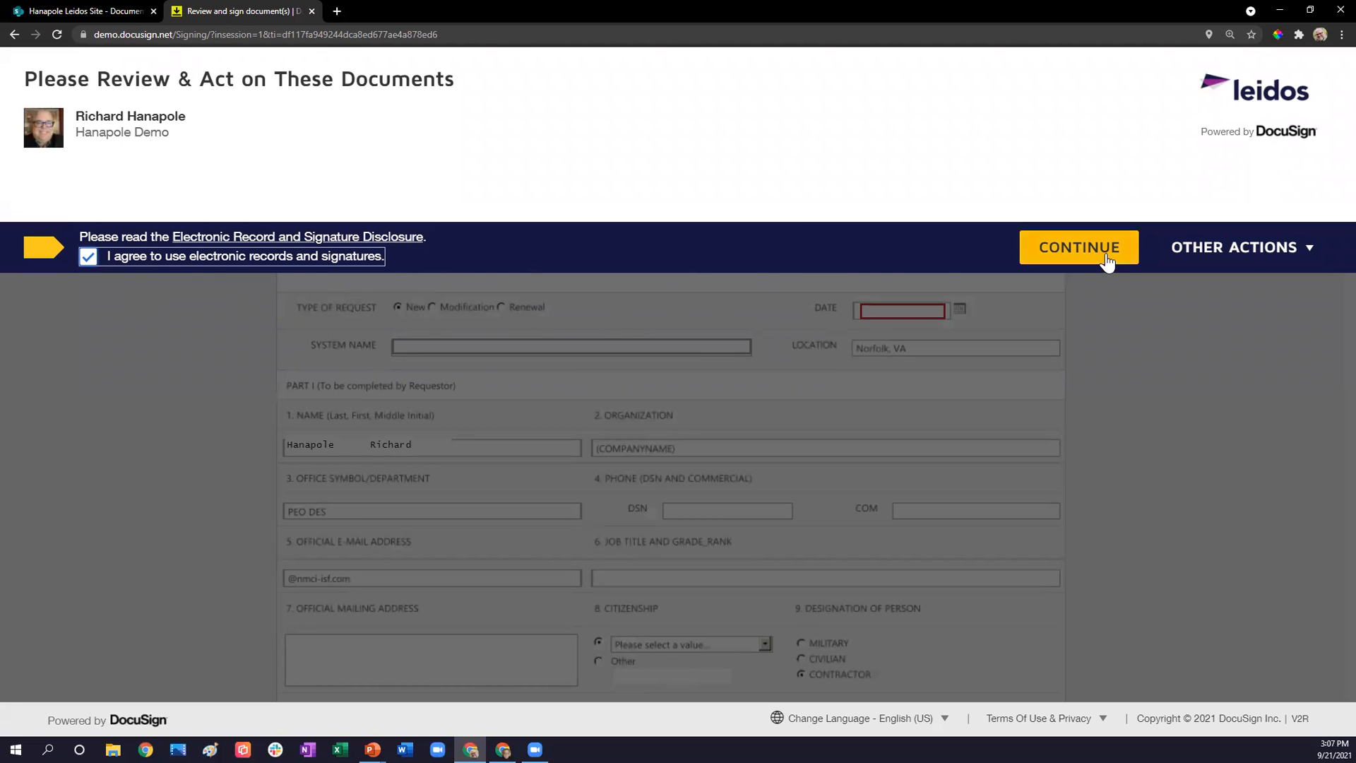
click(1079, 247)
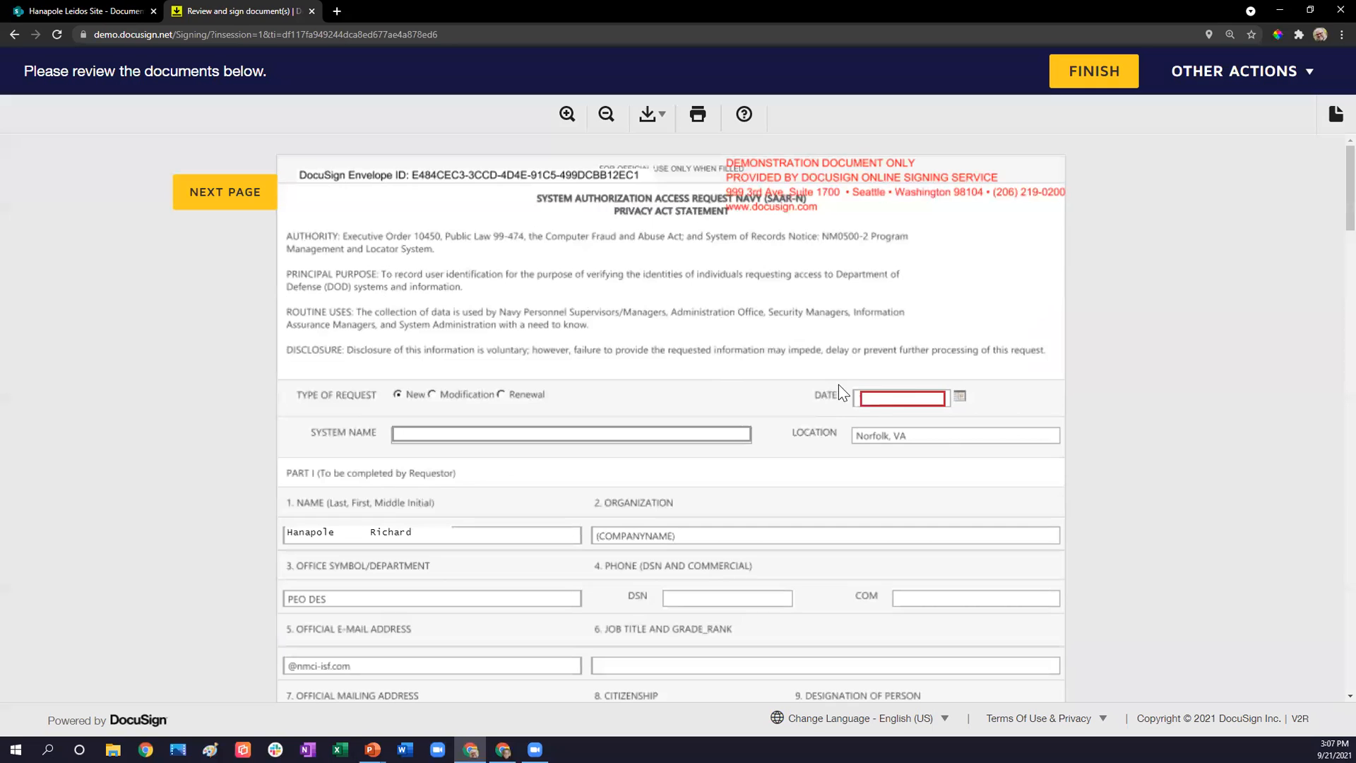
click(901, 397)
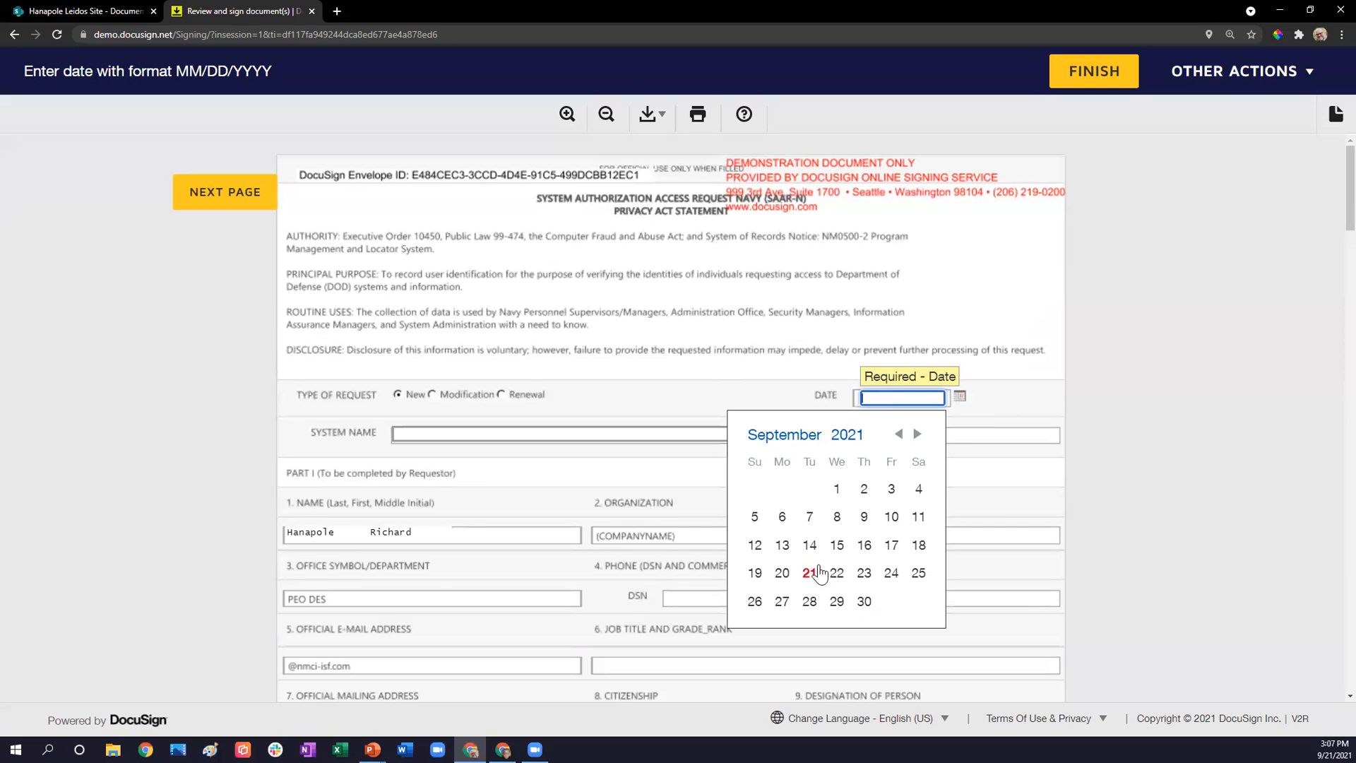
click(808, 573)
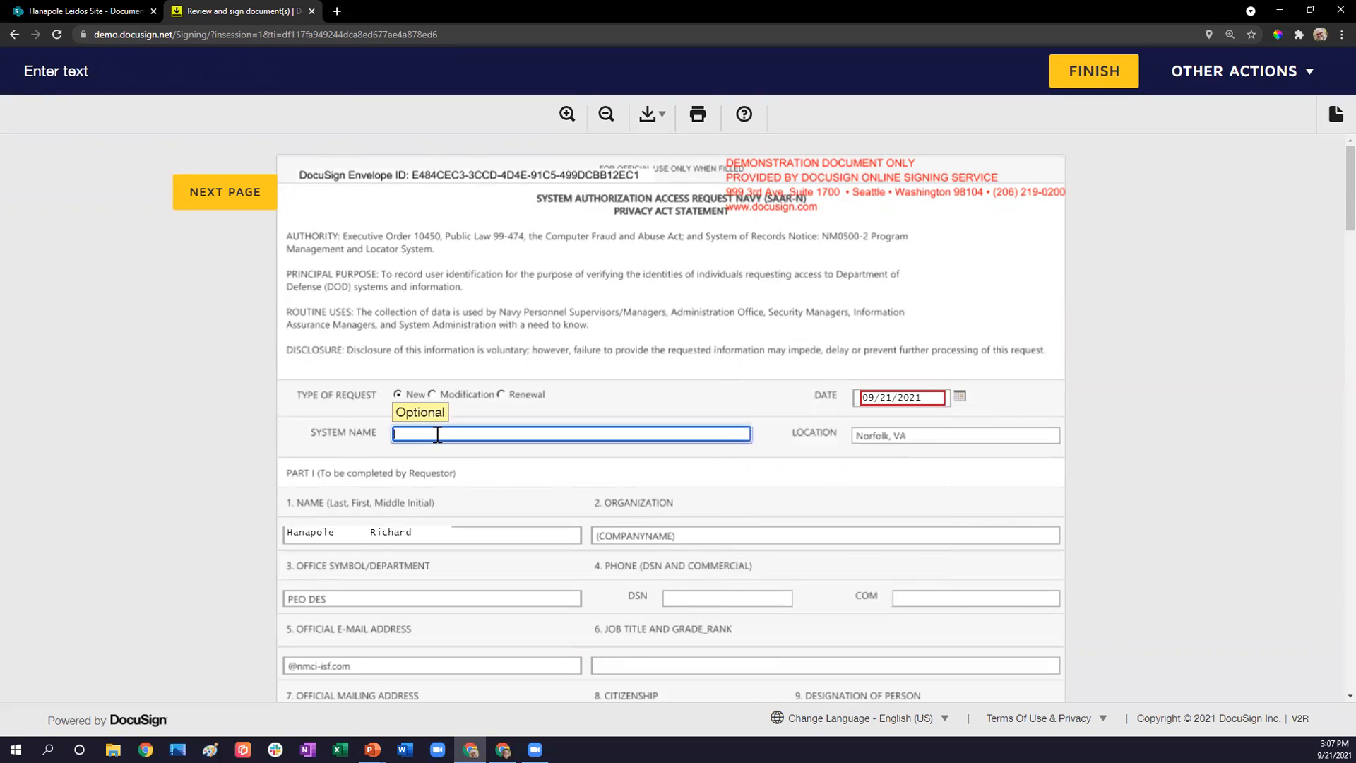
text(System)
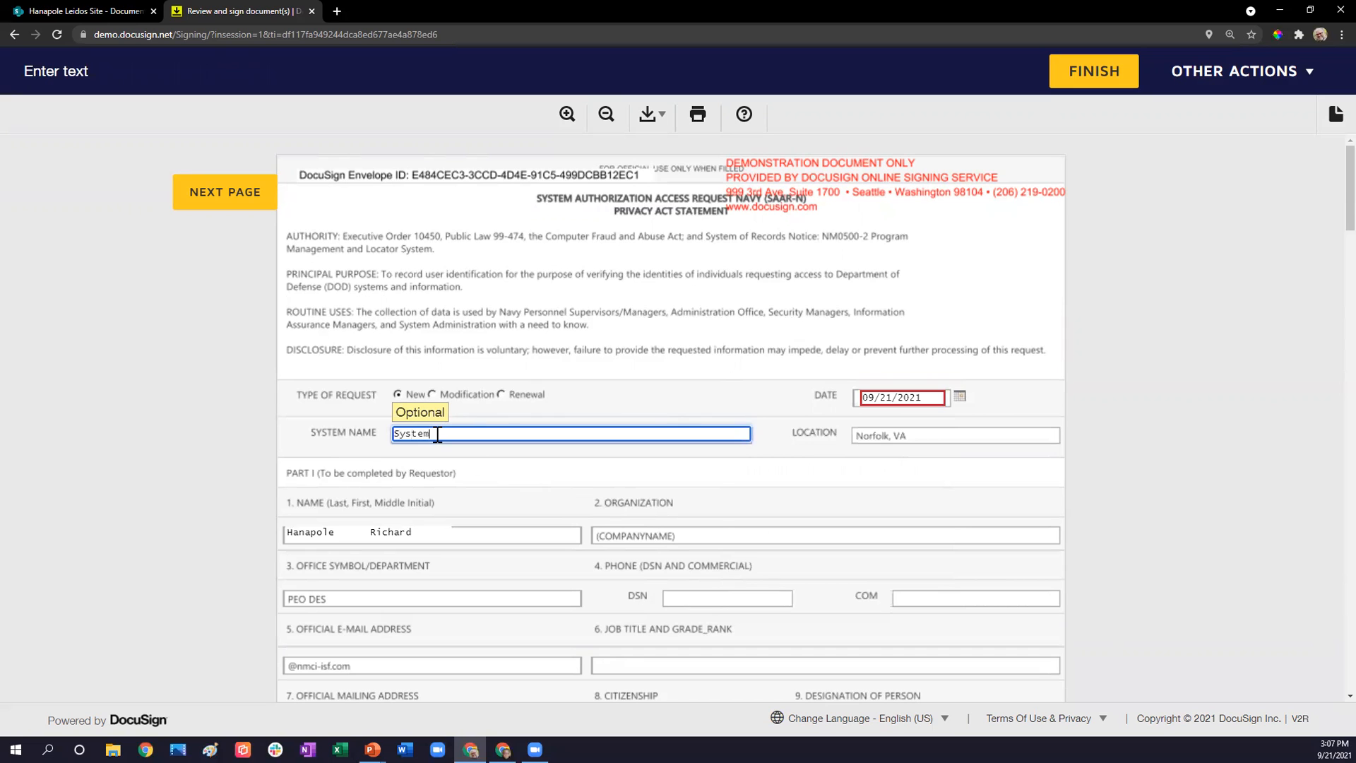
scroll(down, 3)
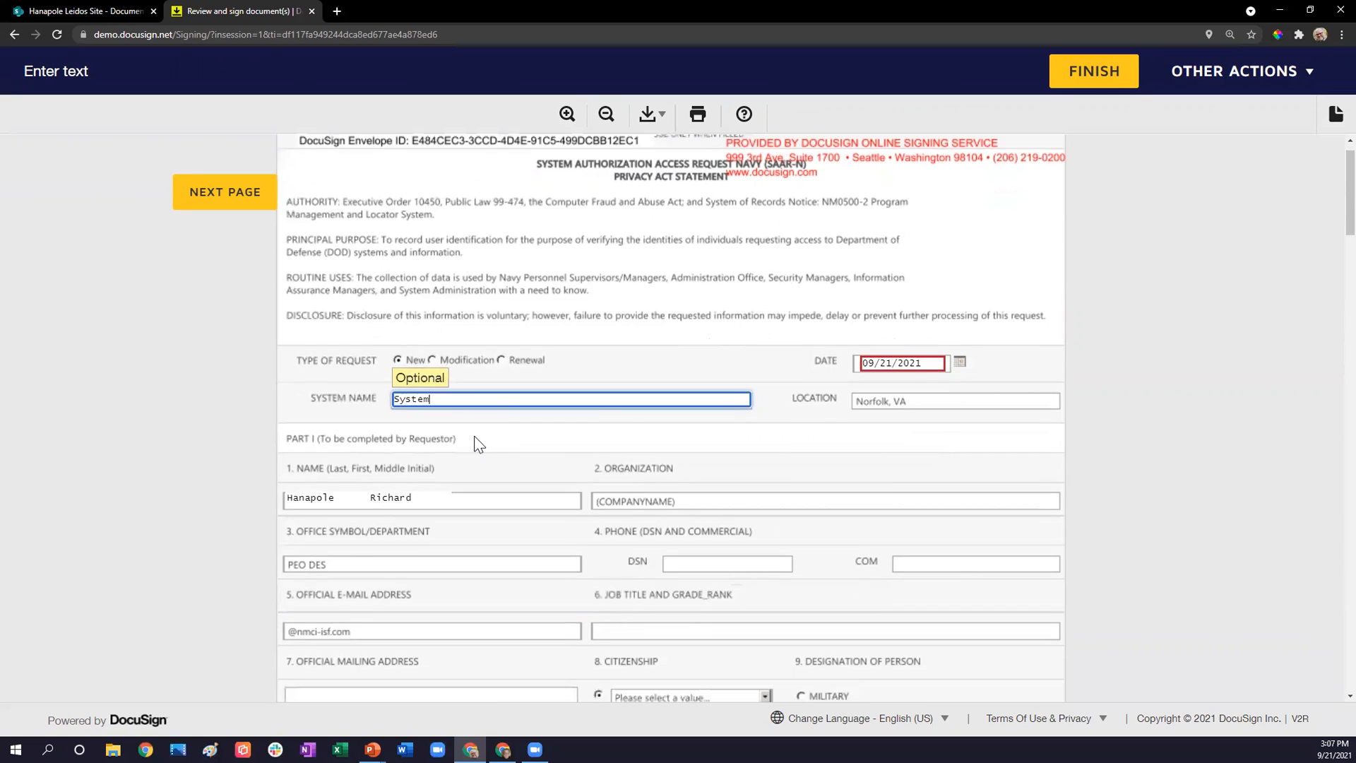
scroll(down, 3)
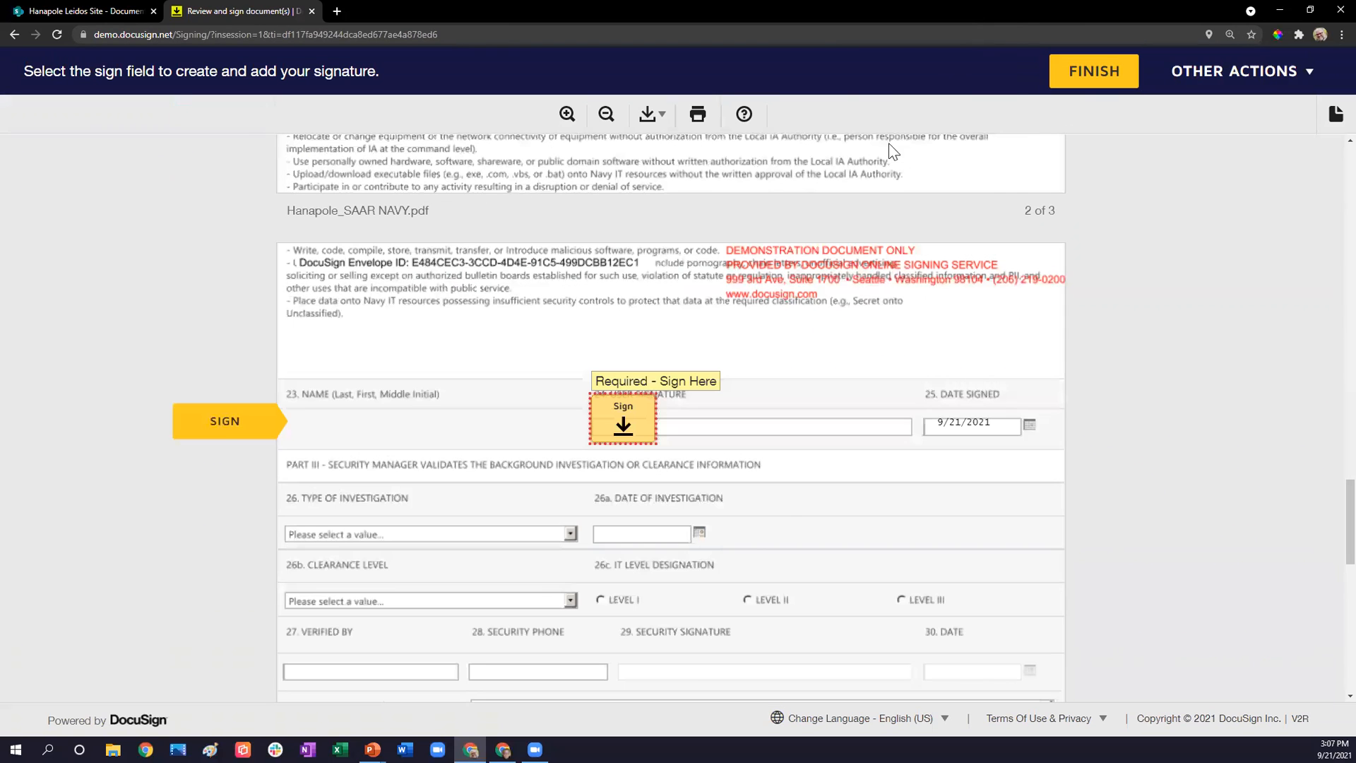
mouse_move(328, 441)
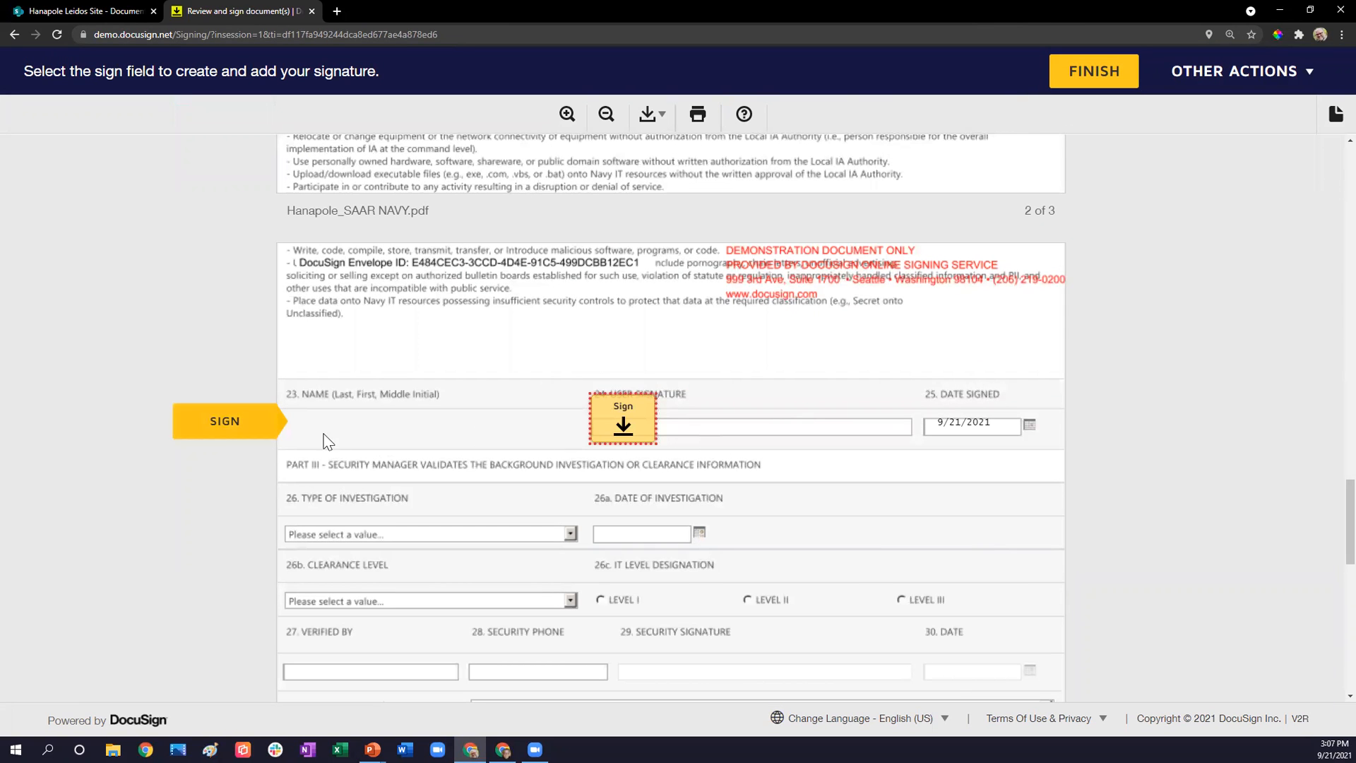
- Sign the 24. USER SIGNATURE field and finish the SAAR Navy document
click(622, 418)
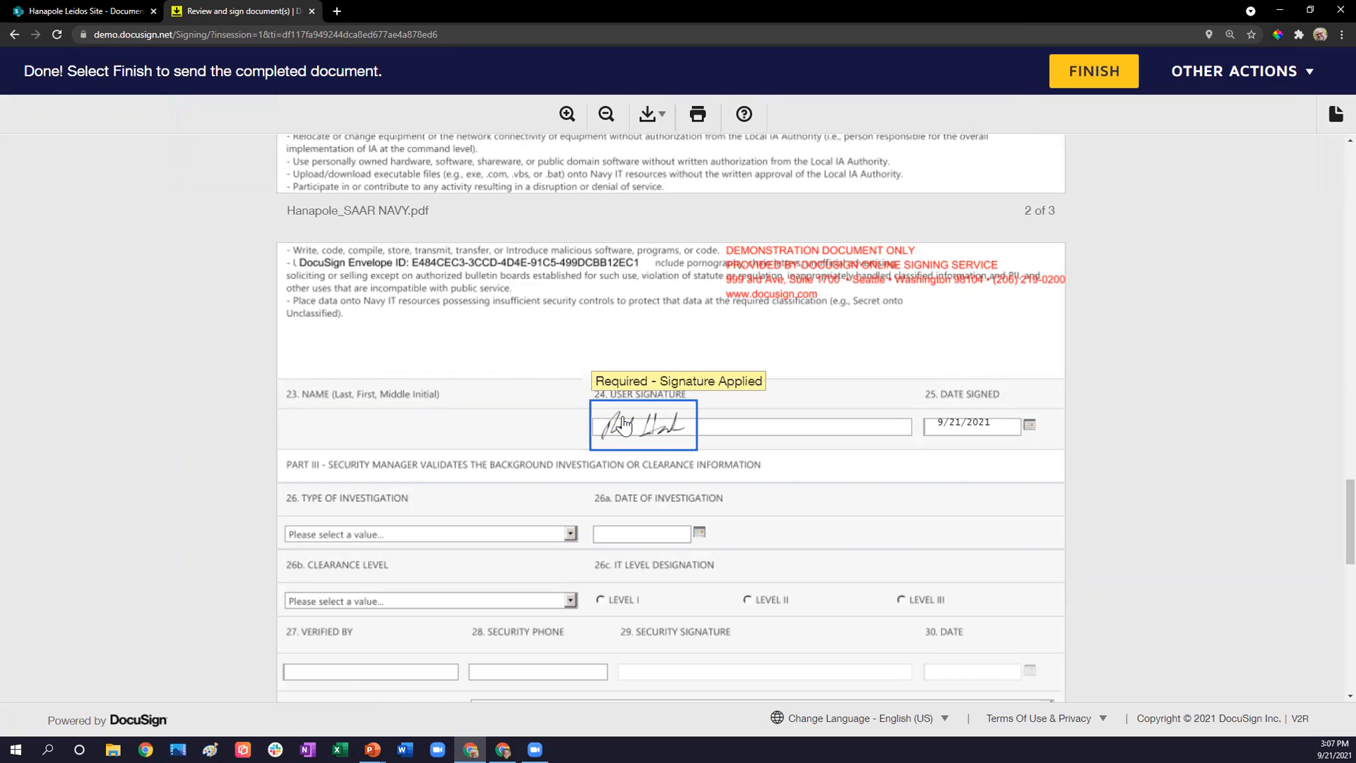
scroll(down, 3)
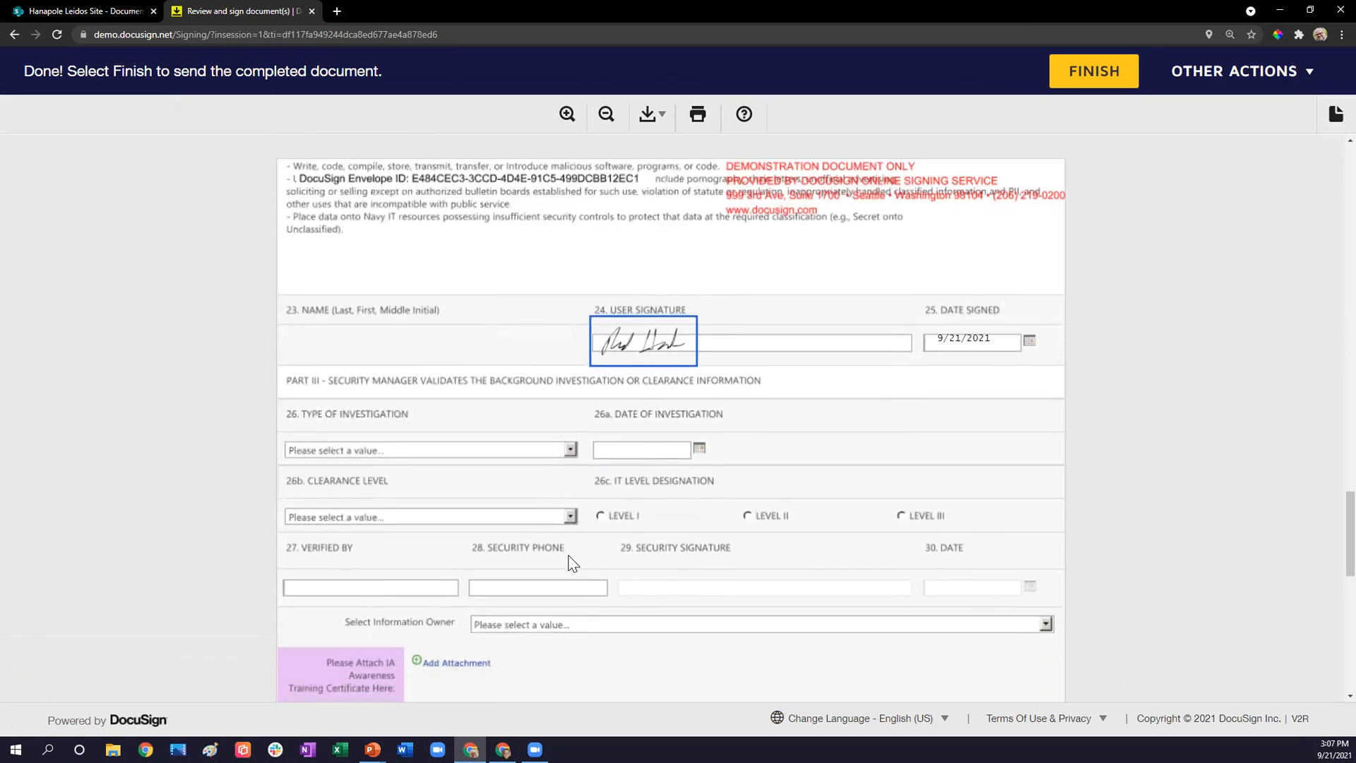
scroll(down, 3)
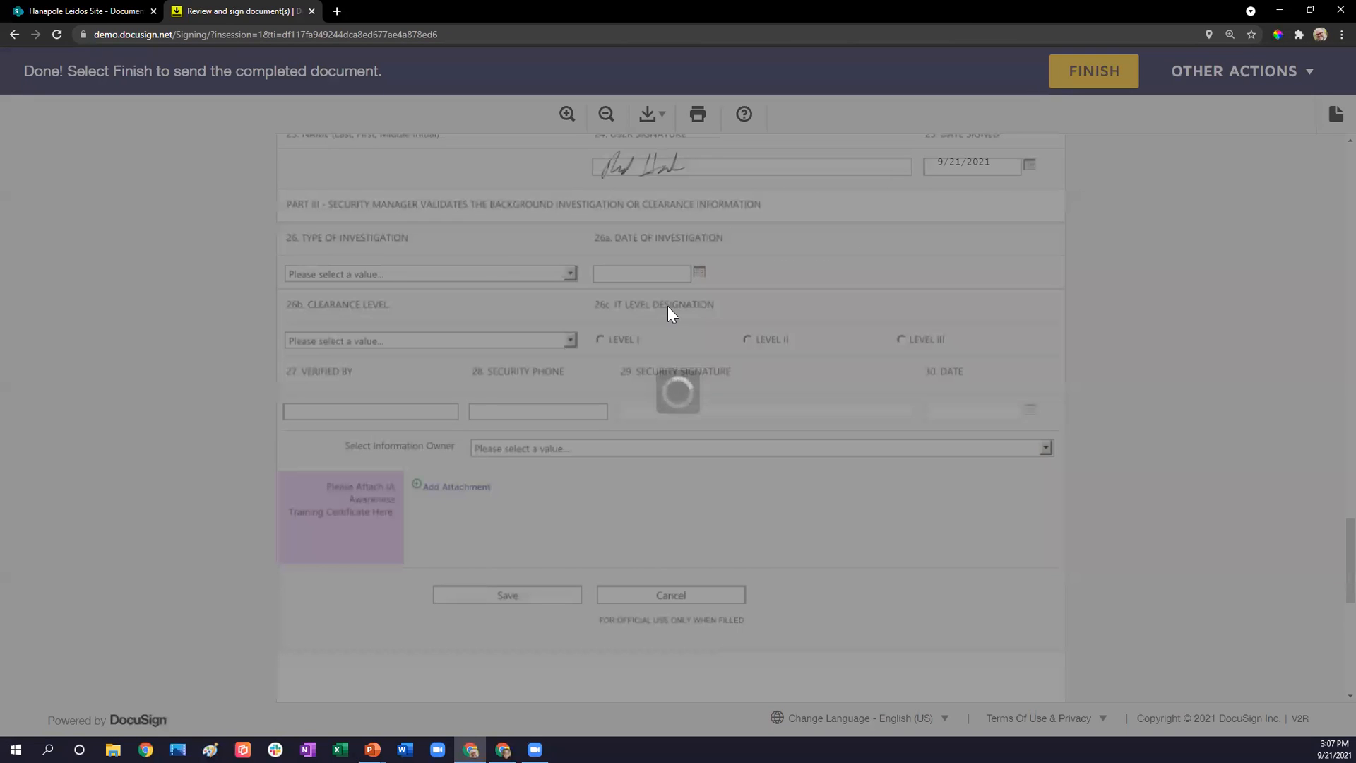
click(1094, 70)
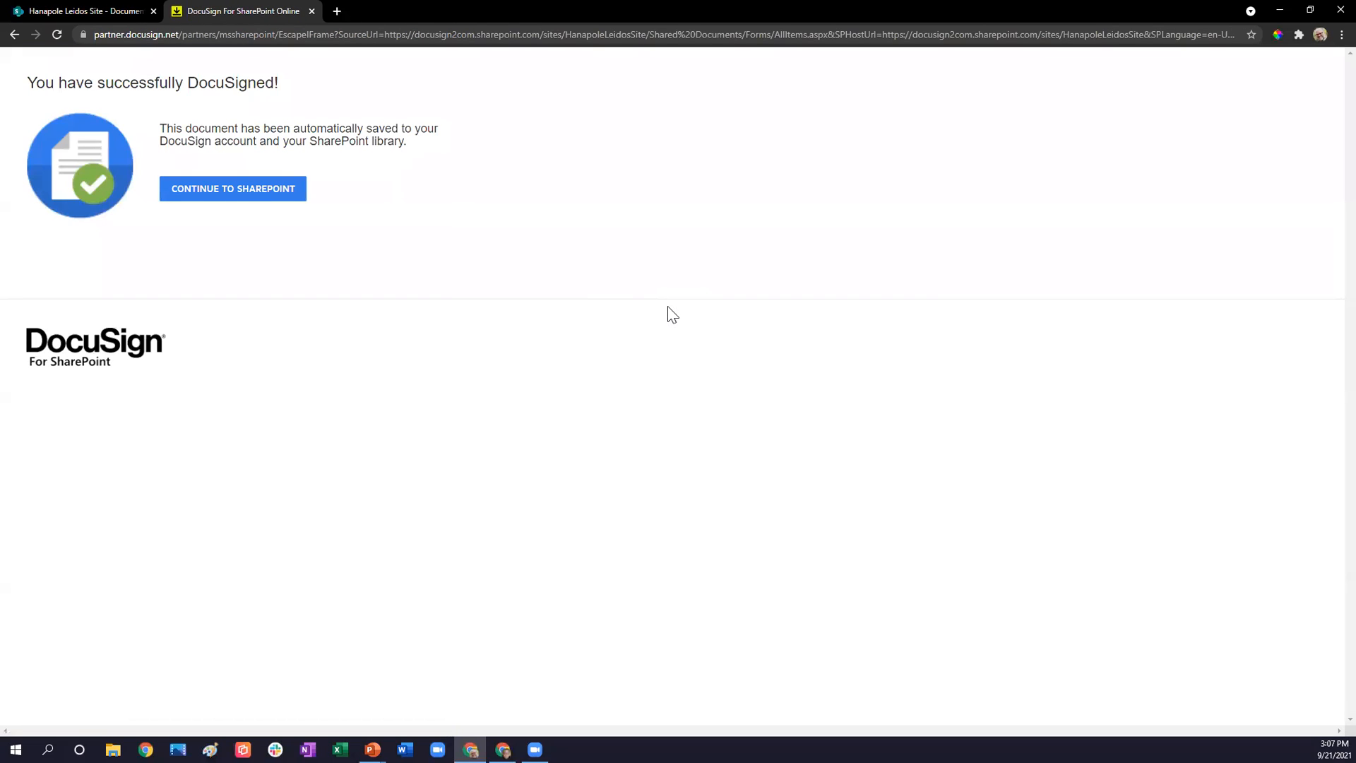
- Continue from the DocuSign success page back to the Hanapole Leidos Site Documents library
click(232, 189)
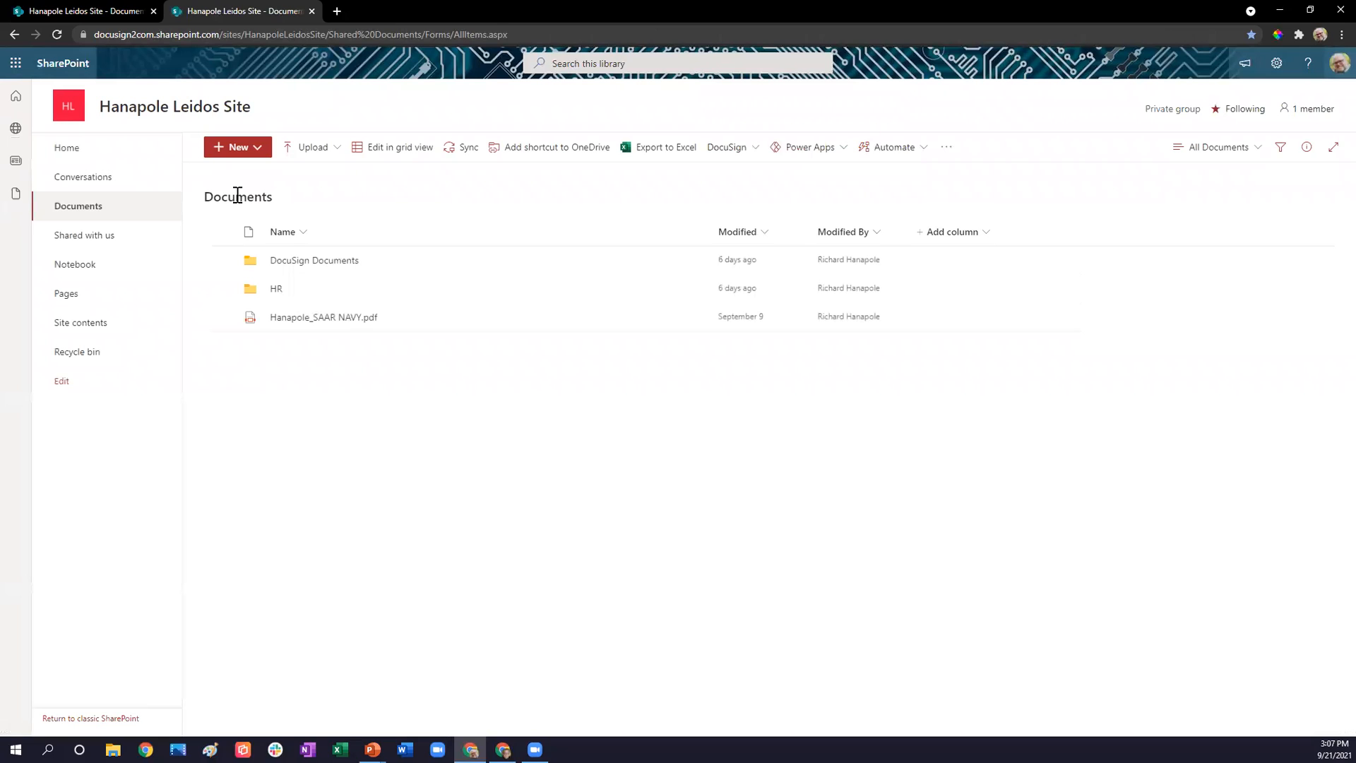
mouse_move(357, 55)
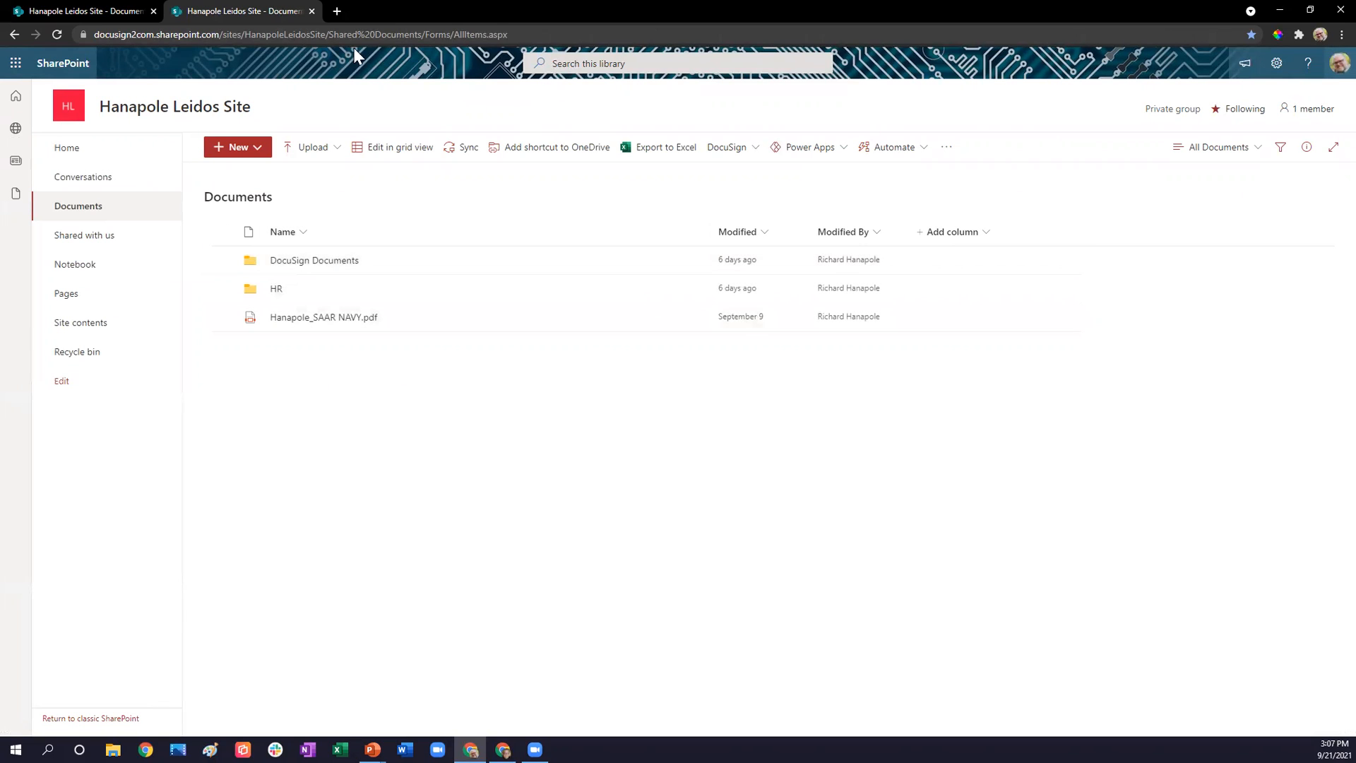
mouse_move(420, 334)
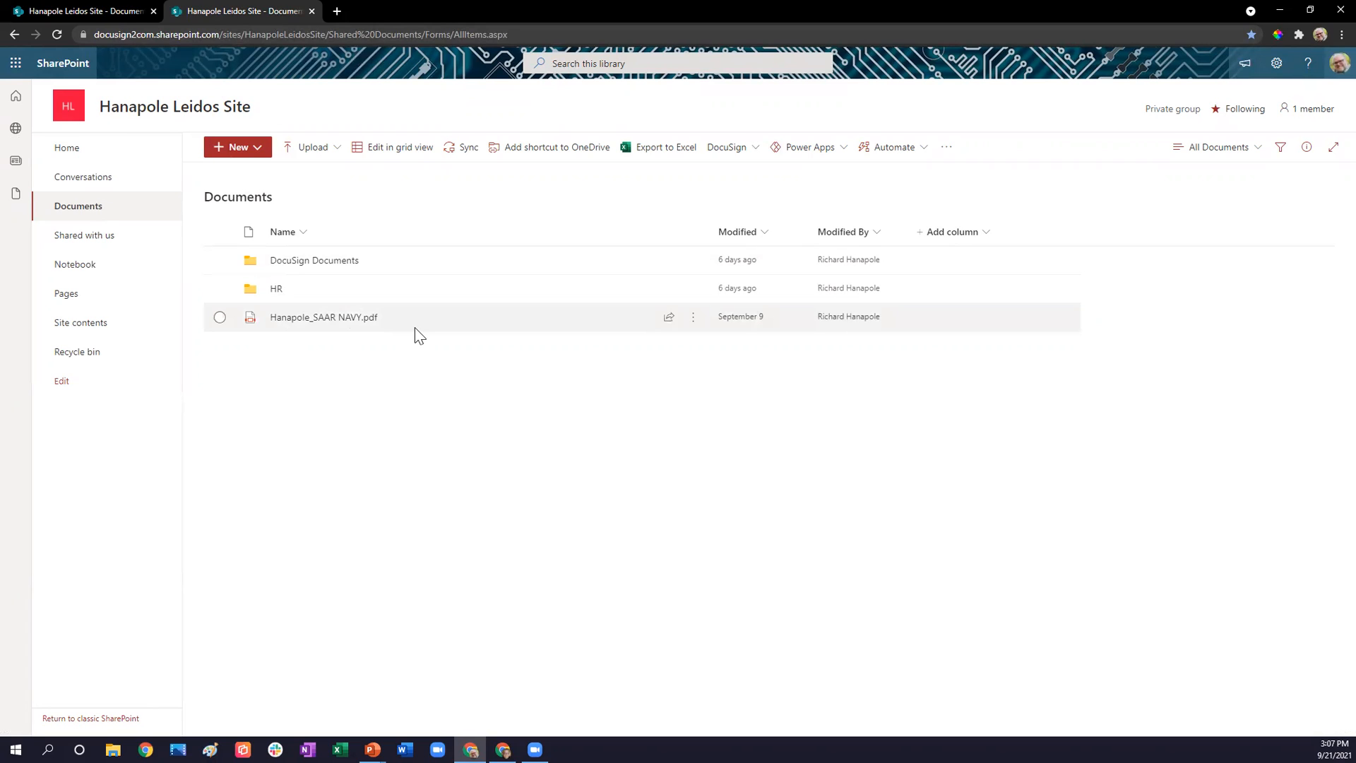
mouse_move(365, 301)
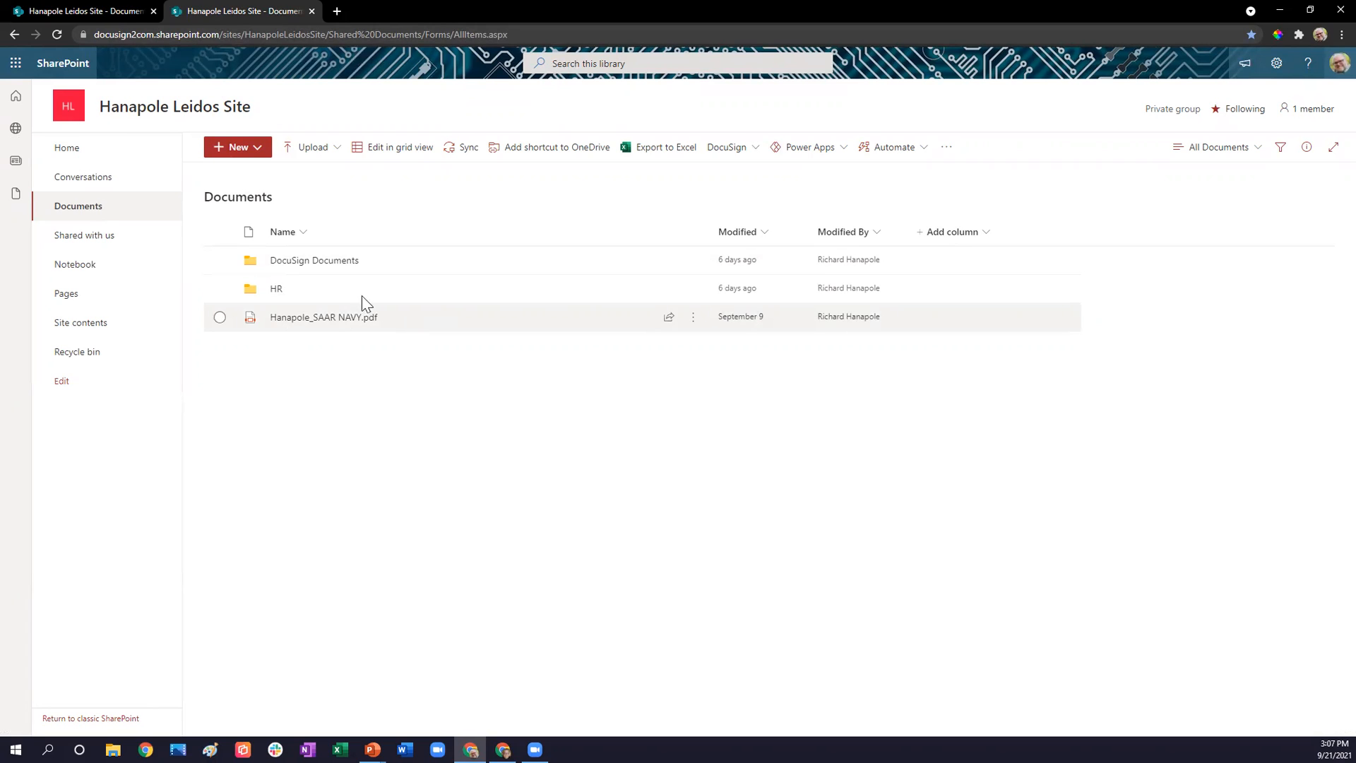
mouse_move(287, 266)
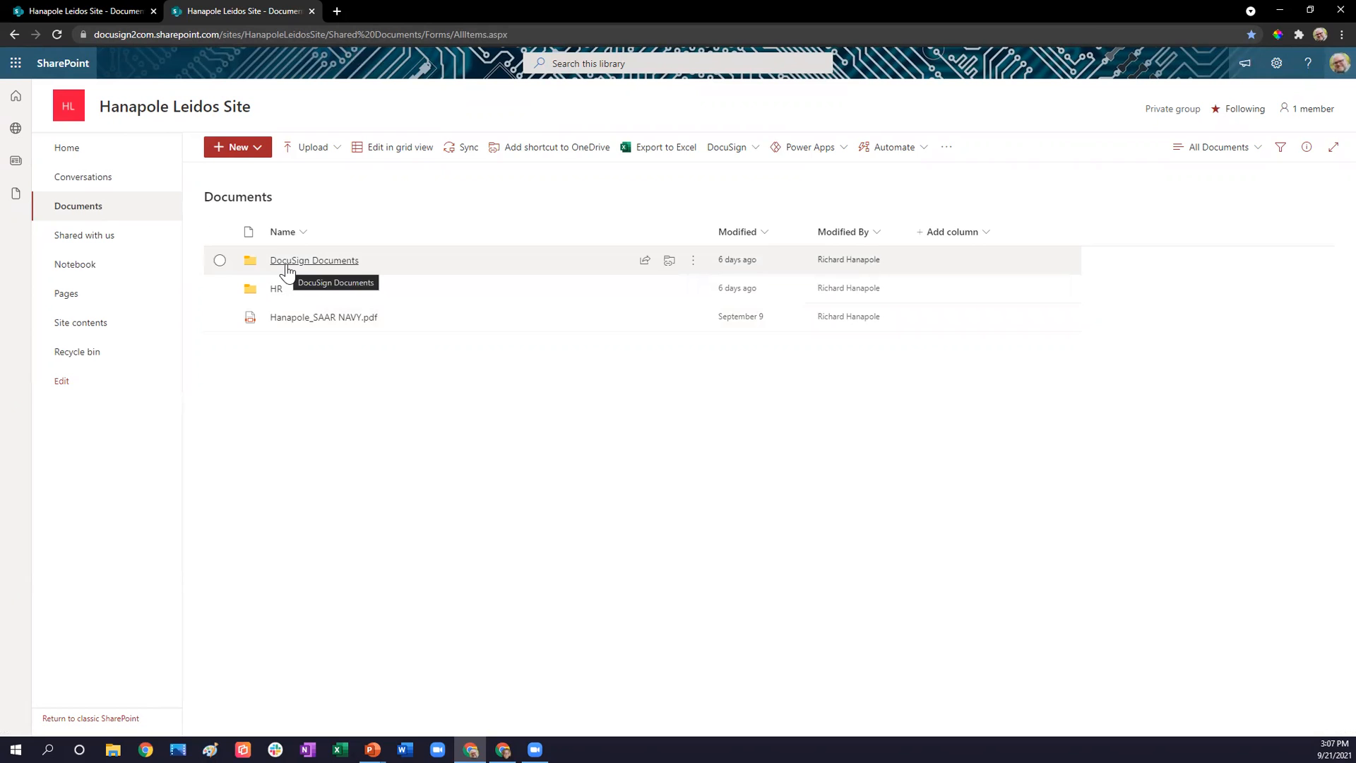
- Open the DocuSign Documents folder listing signed SAAR Navy PDFs and certificates
click(315, 260)
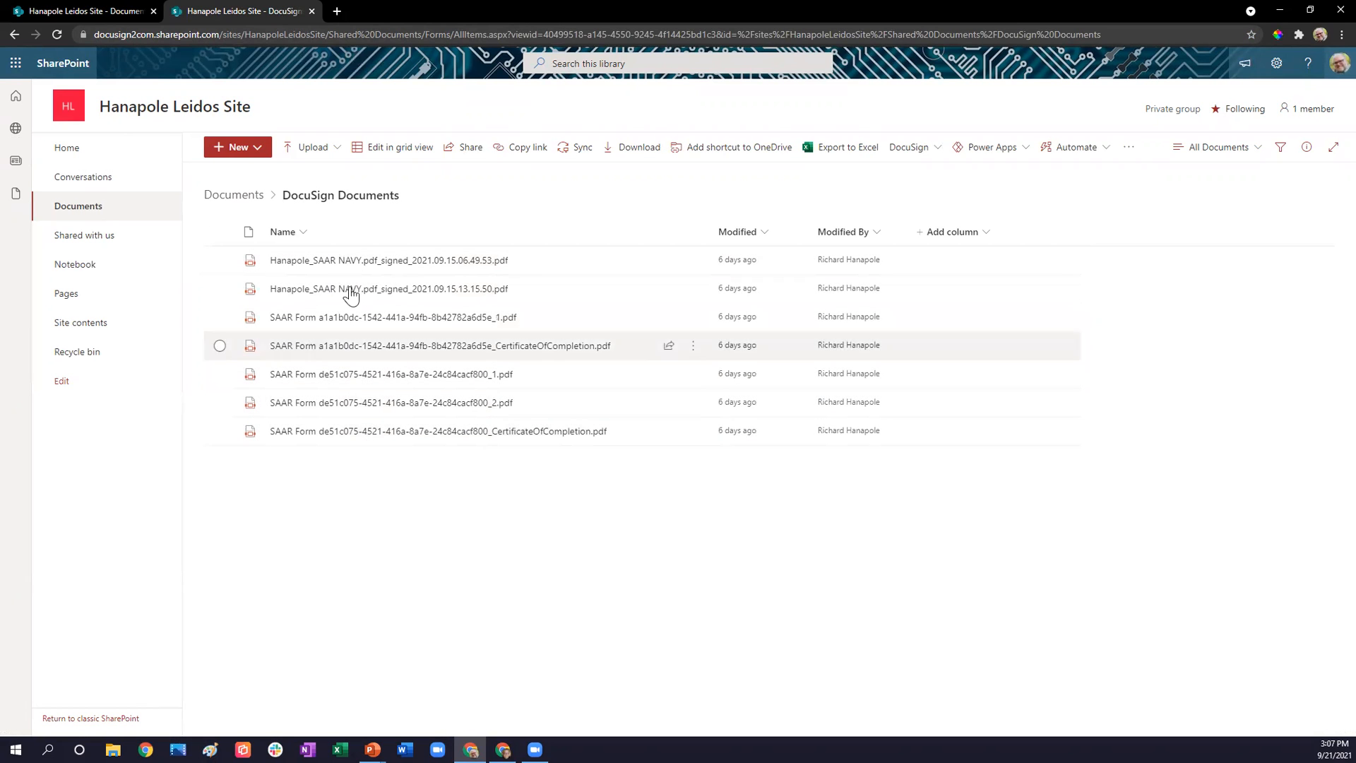
mouse_move(358, 374)
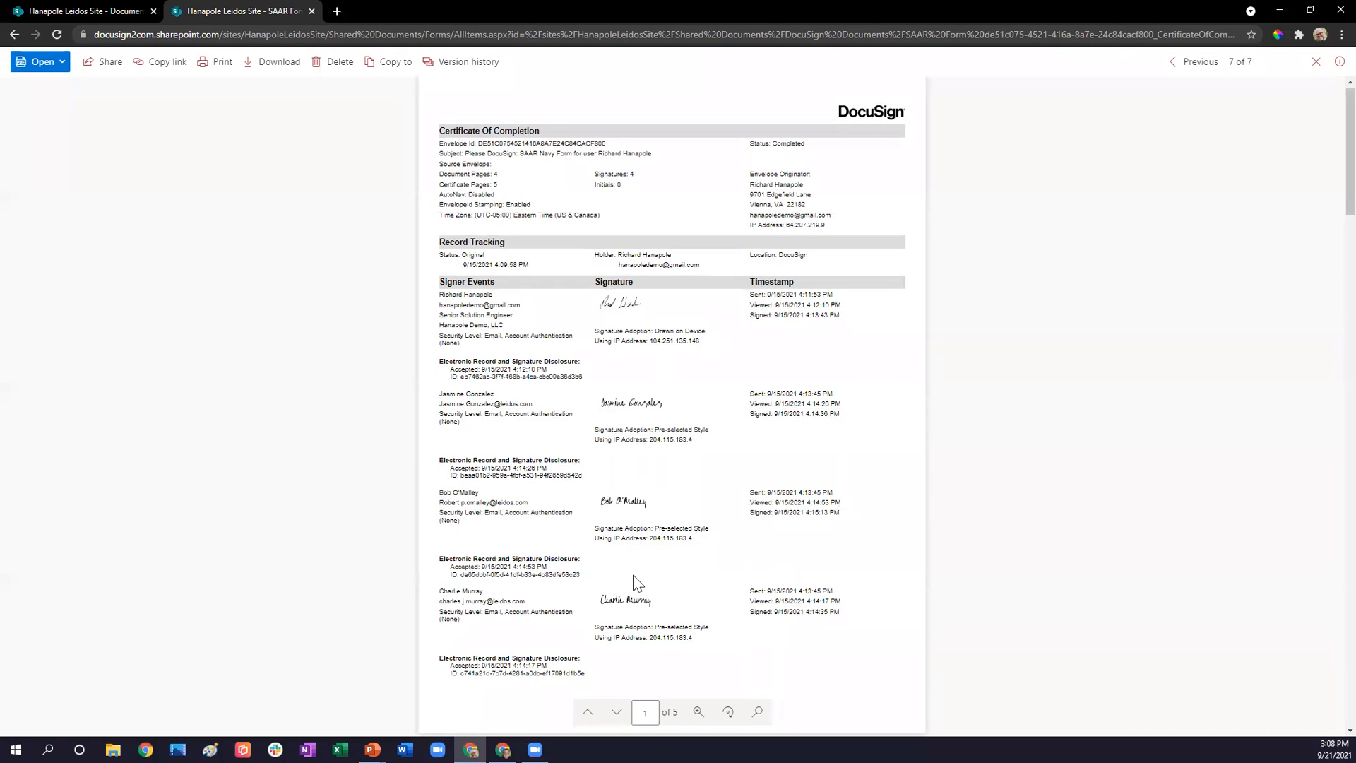
mouse_move(312, 38)
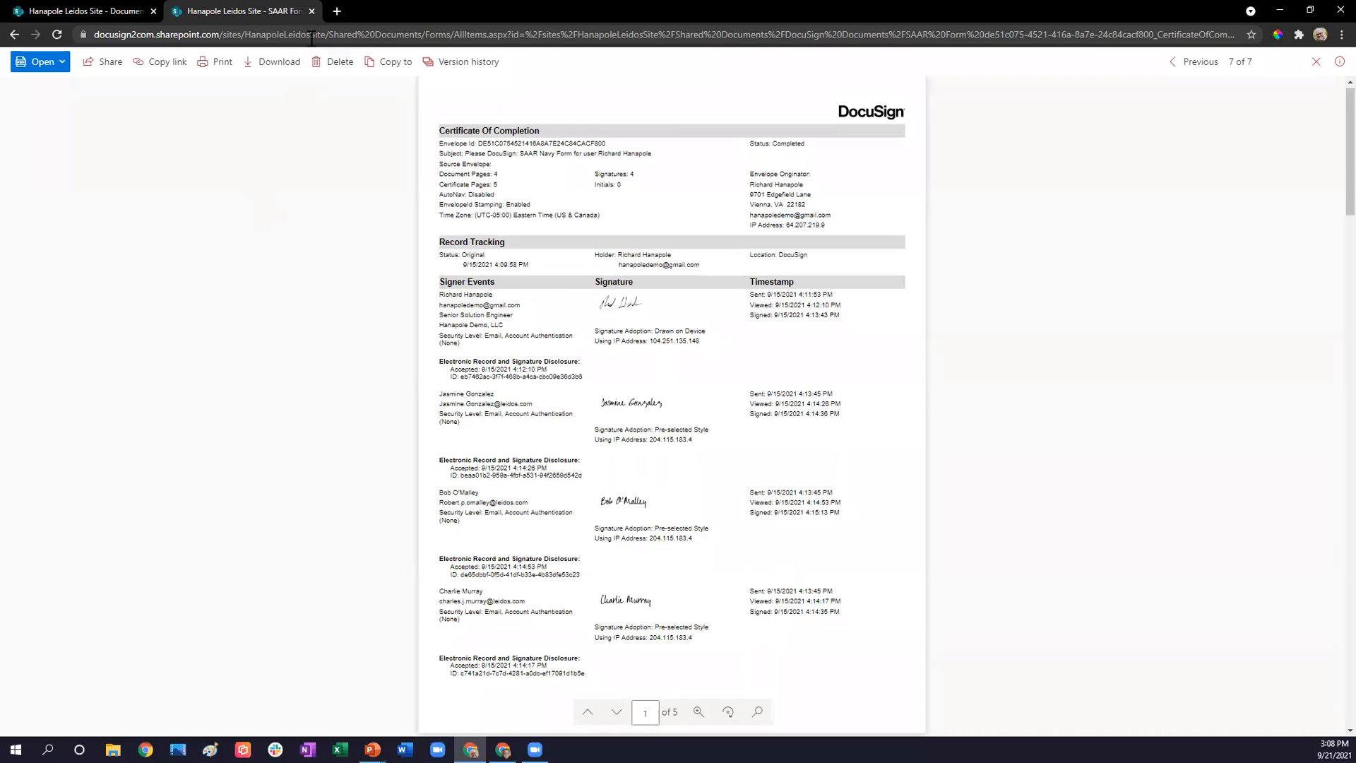
mouse_move(247, 12)
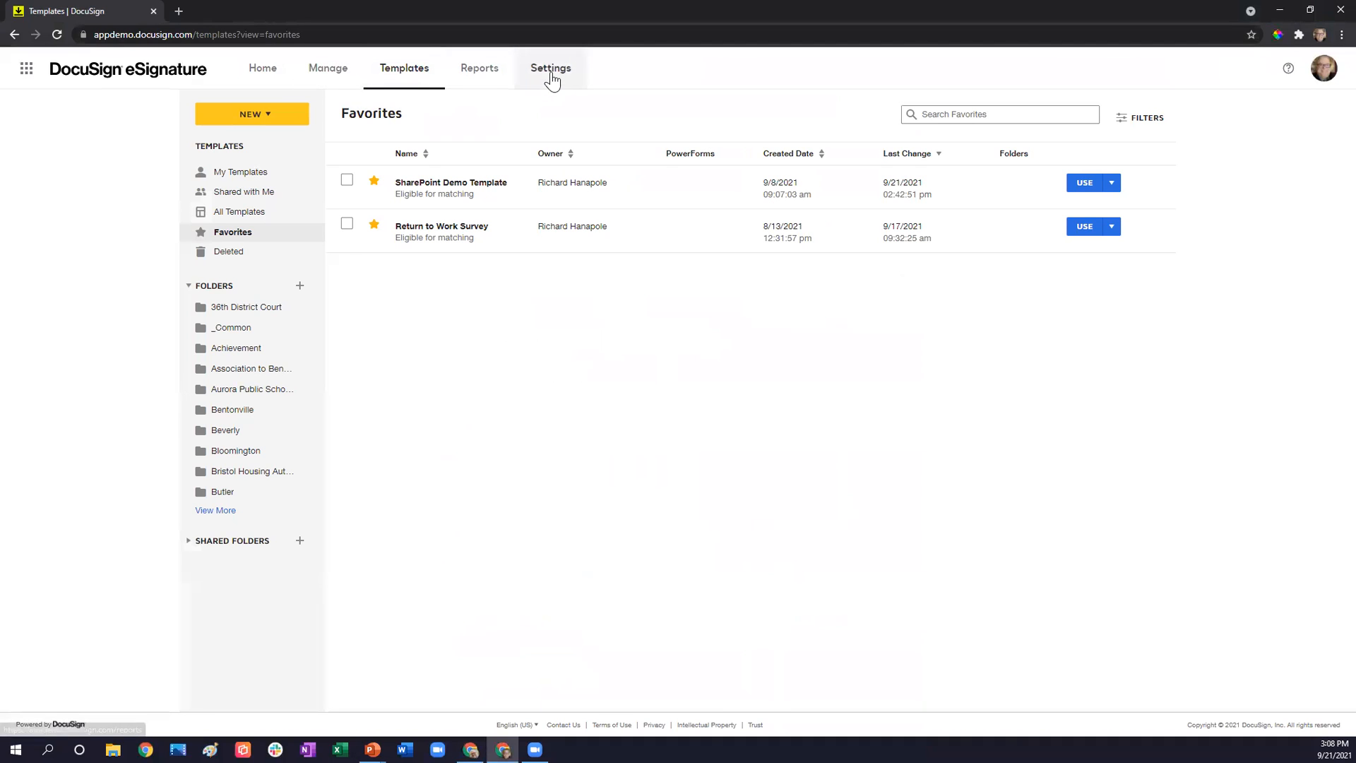
- Open Settings in DocuSign eSignature to load the admin dashboard
click(550, 68)
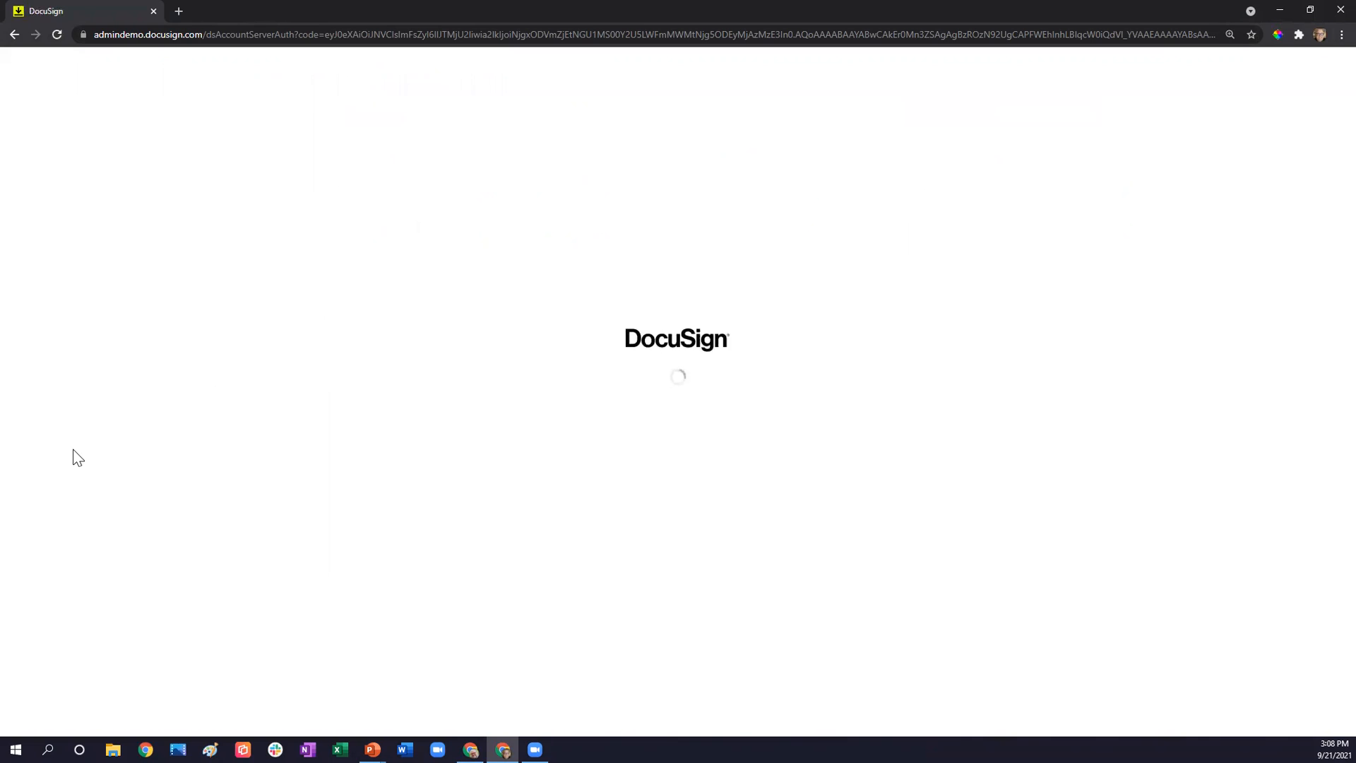
mouse_move(85, 511)
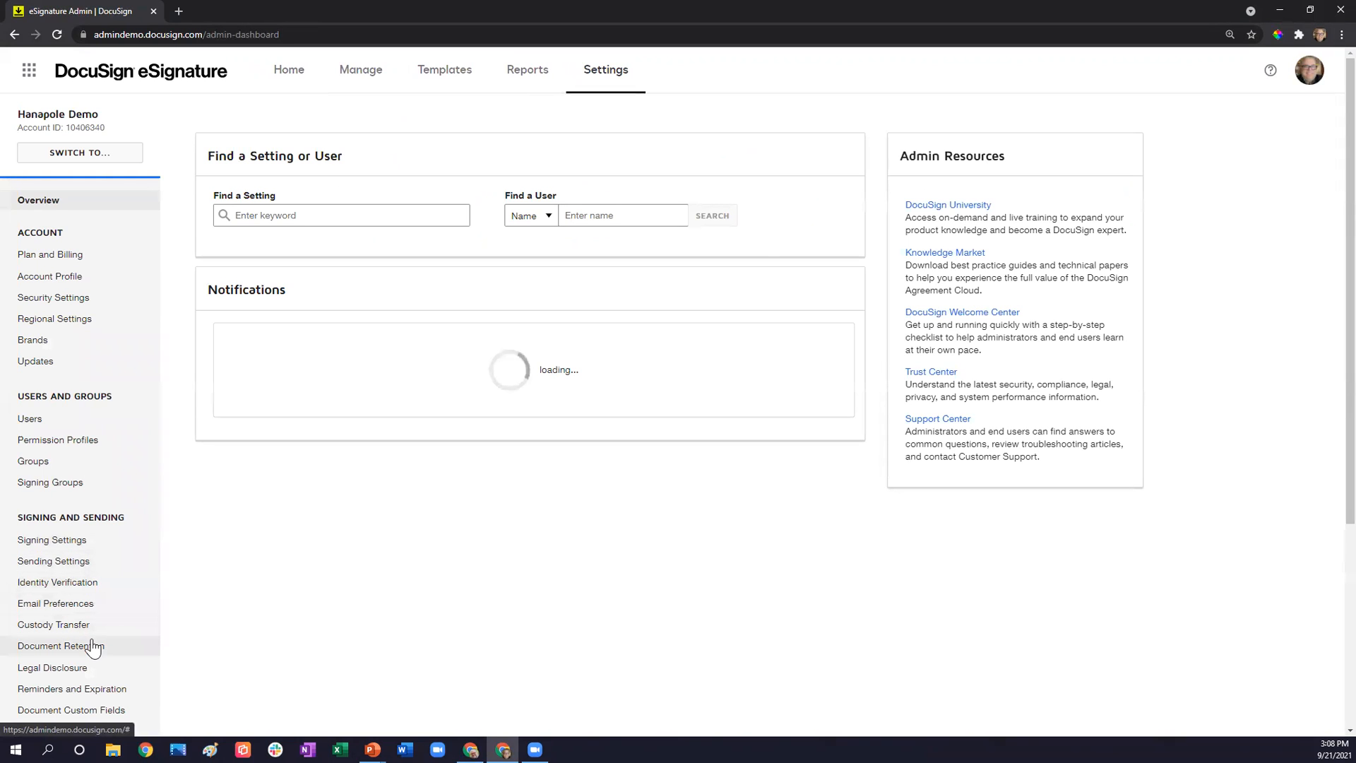
- Enable the Document Retention policy and enter 0 days
click(60, 646)
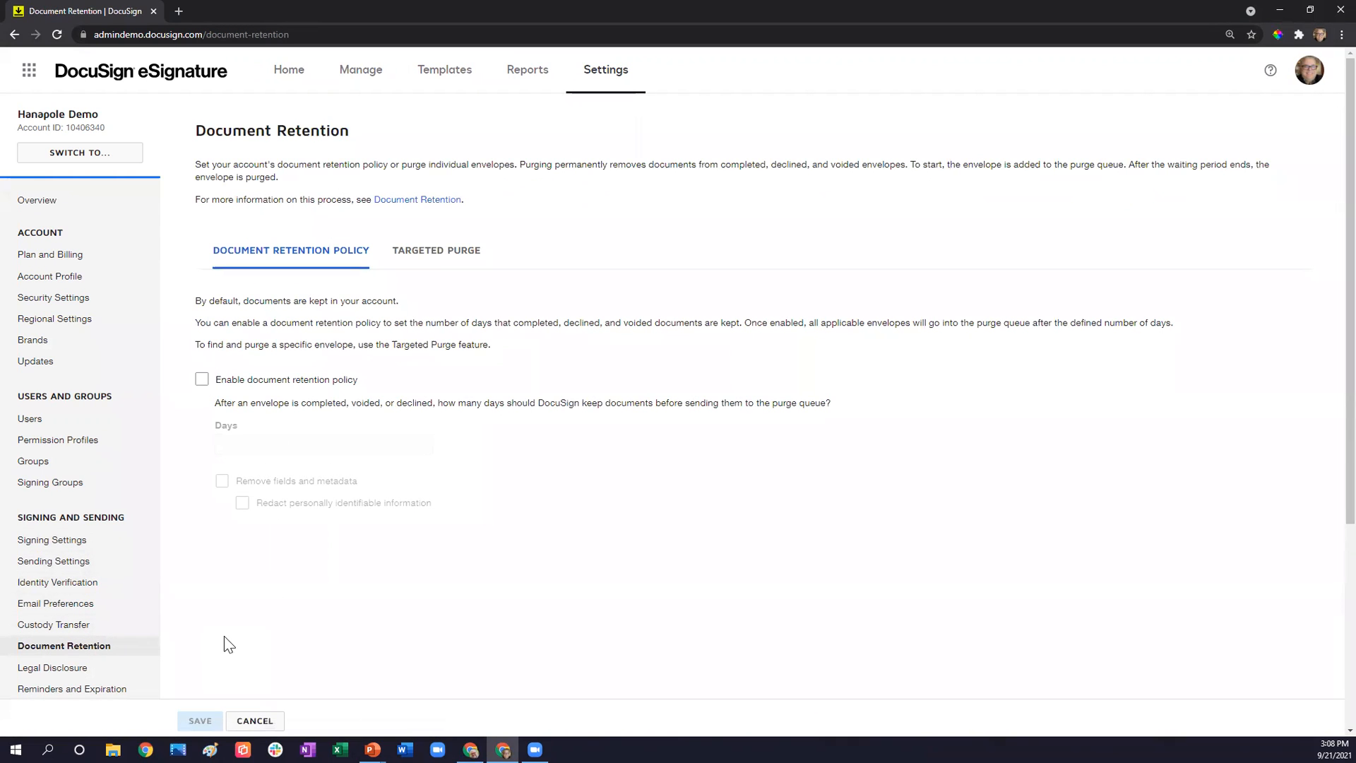
mouse_move(285, 429)
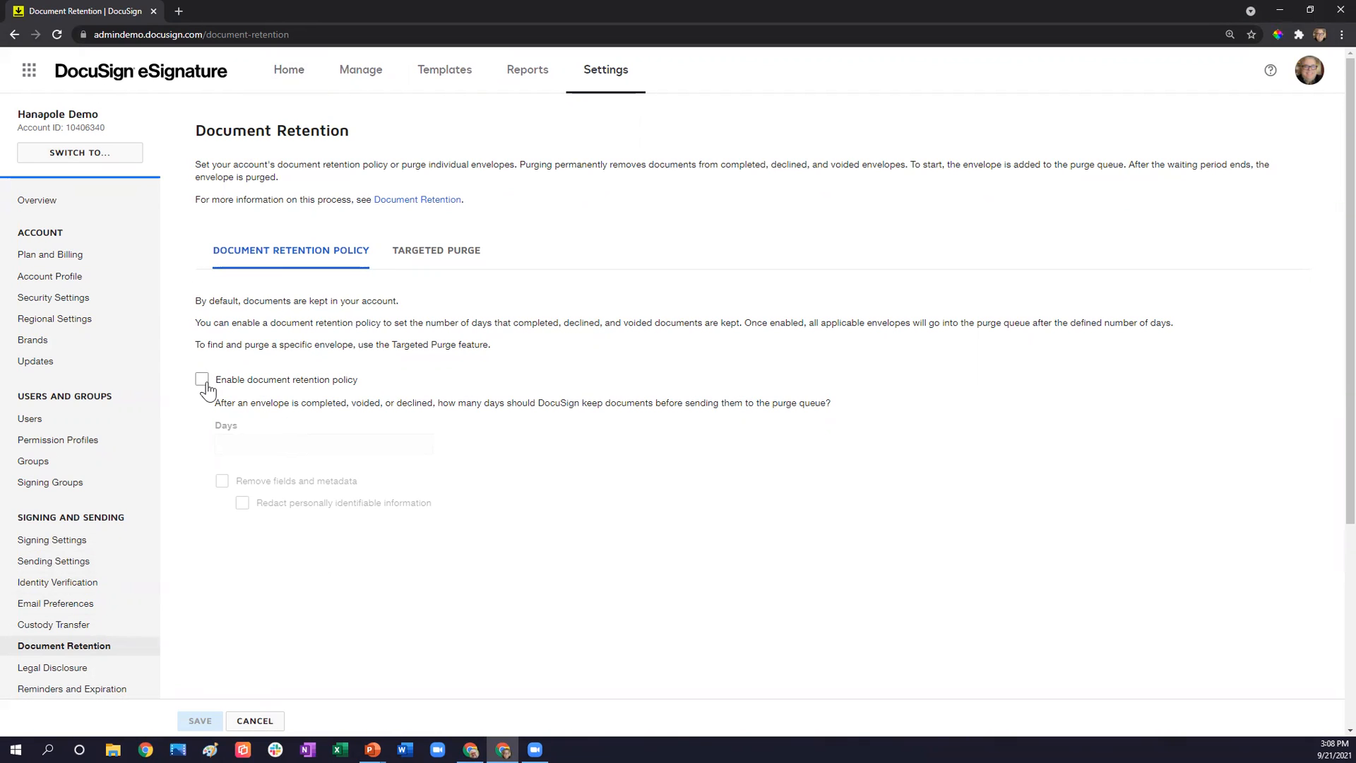
click(202, 379)
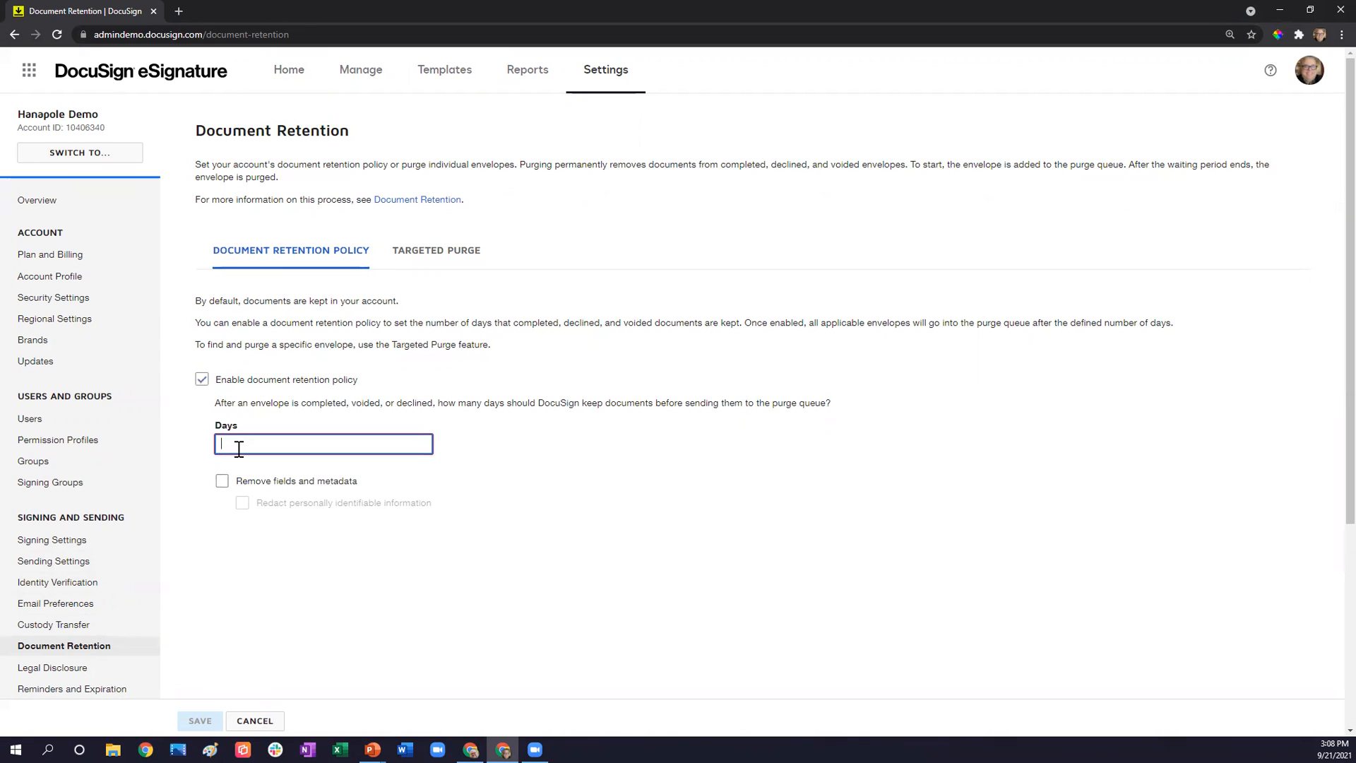
text(0)
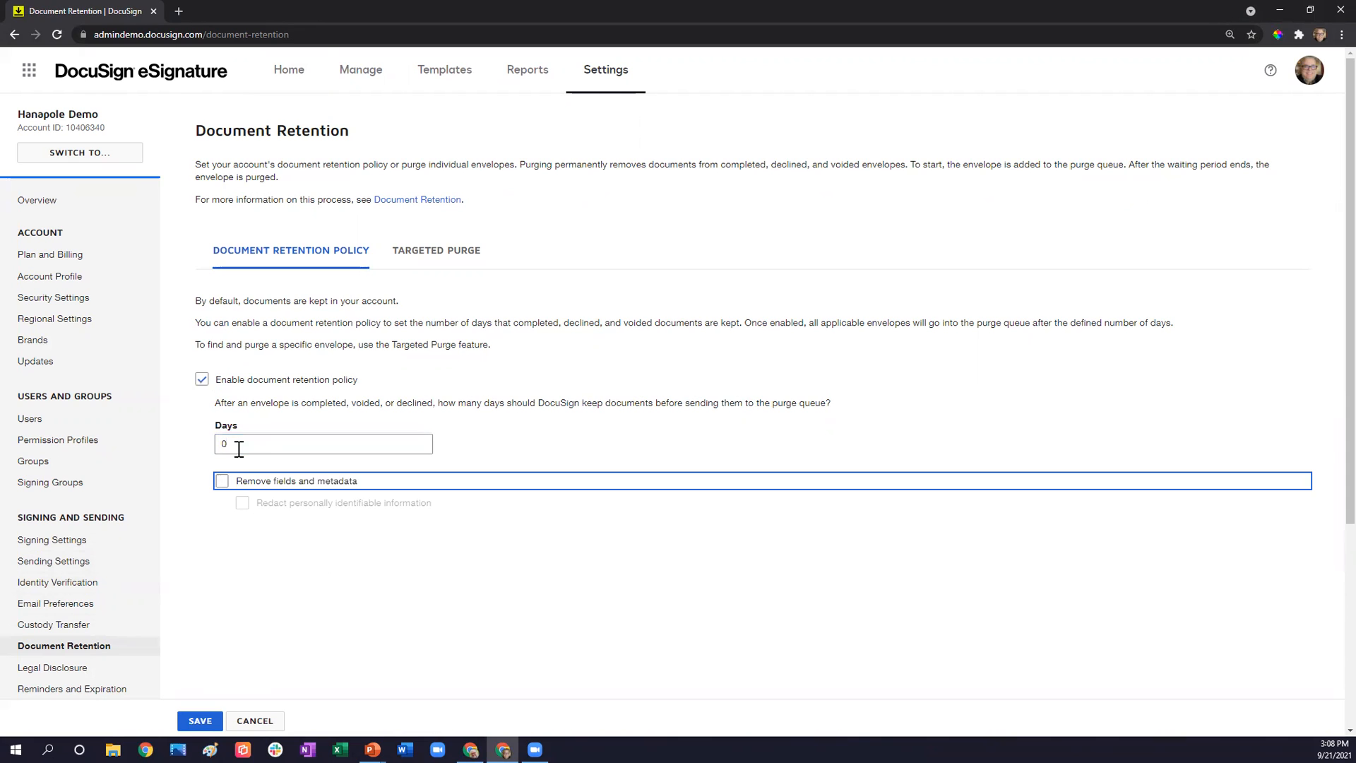
mouse_move(278, 474)
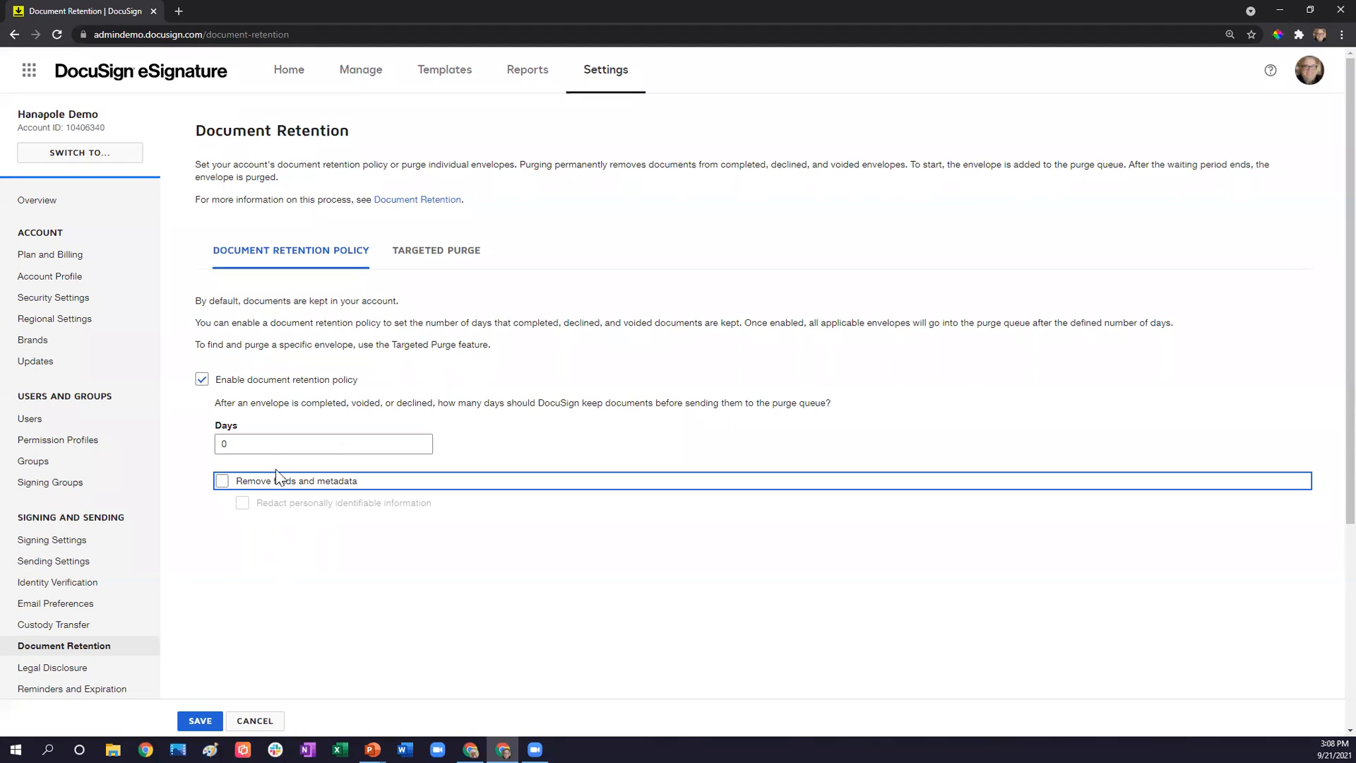
mouse_move(323, 358)
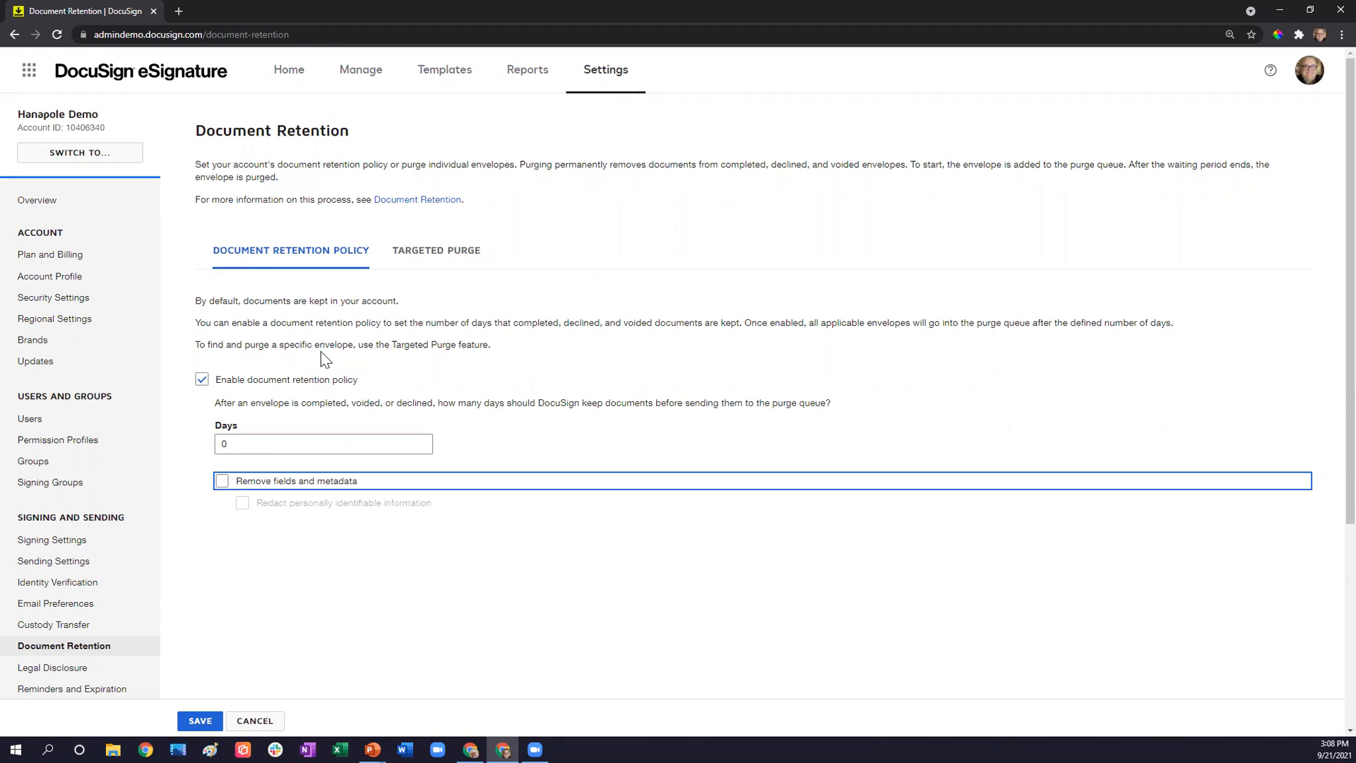